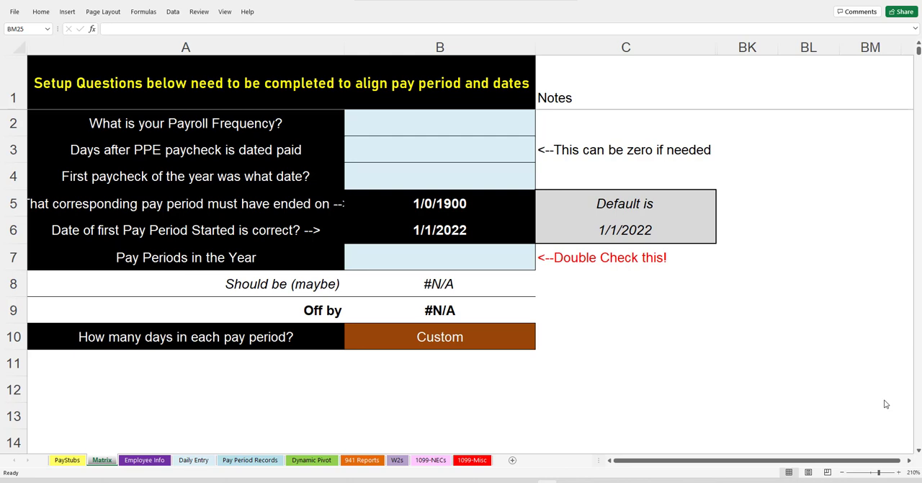
pyautogui.moveTo(598, 94)
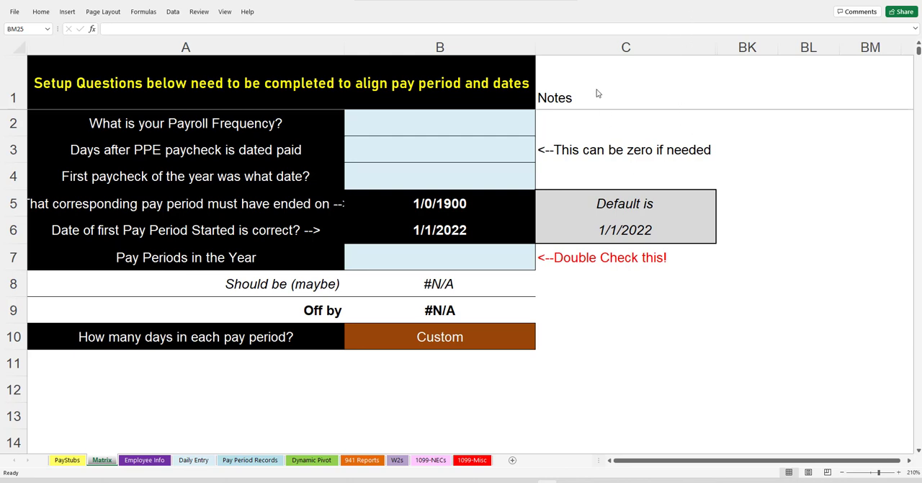
pyautogui.moveTo(576, 288)
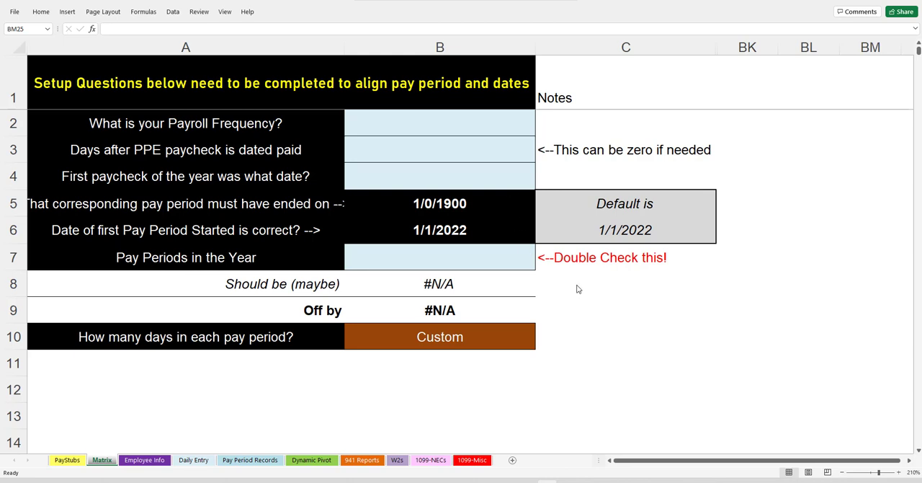
pyautogui.moveTo(602, 309)
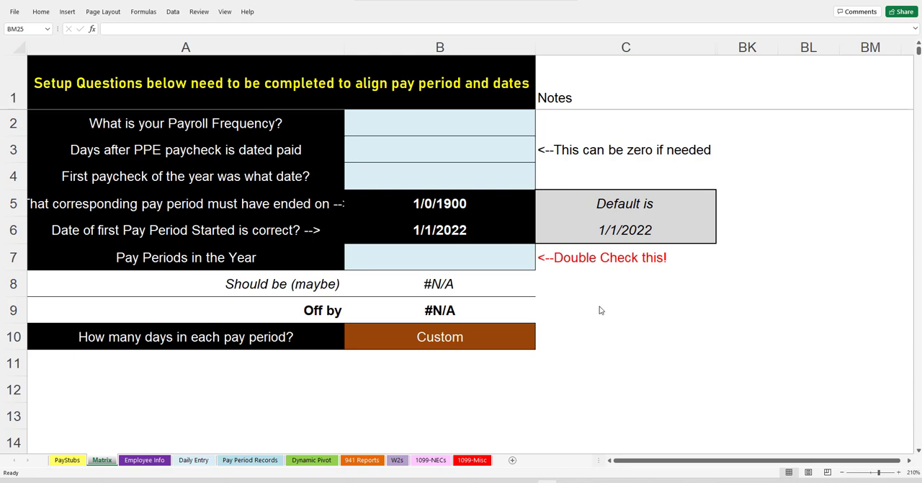
pyautogui.moveTo(606, 293)
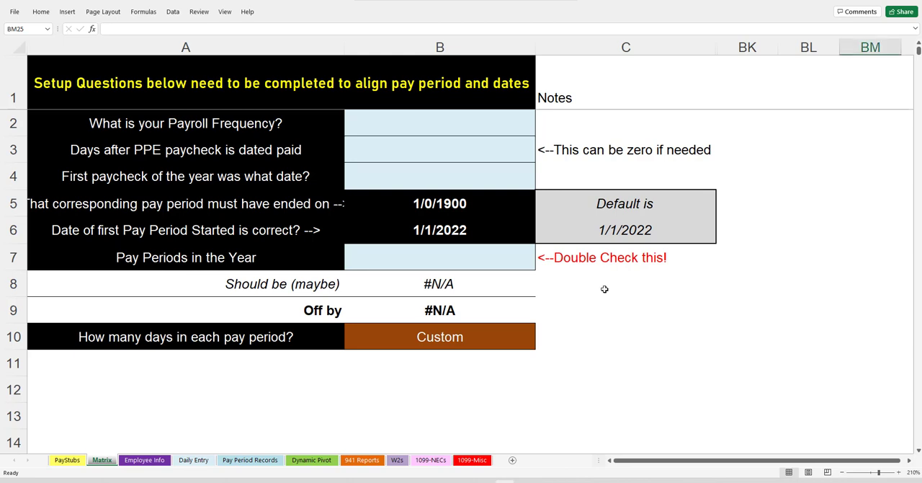
# Step: Inspect the payroll frequency and first paycheck date questions and answer cells
pyautogui.click(626, 283)
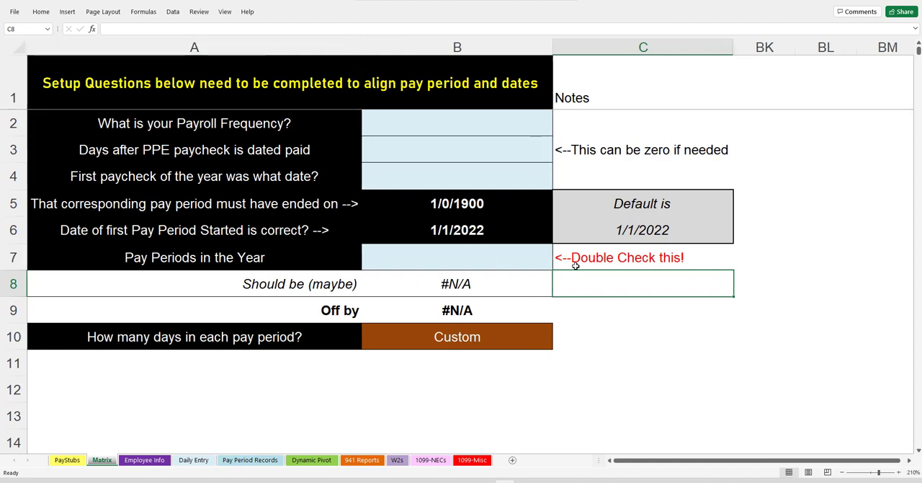
pyautogui.moveTo(656, 267)
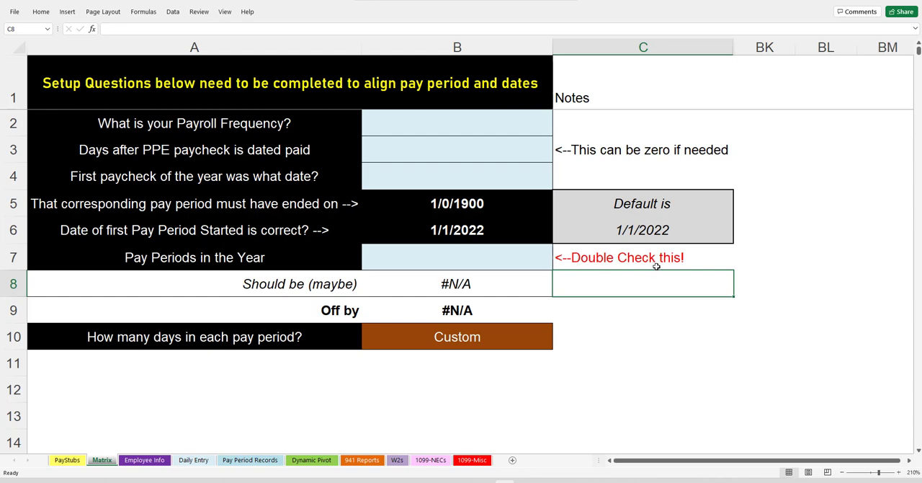
pyautogui.moveTo(618, 328)
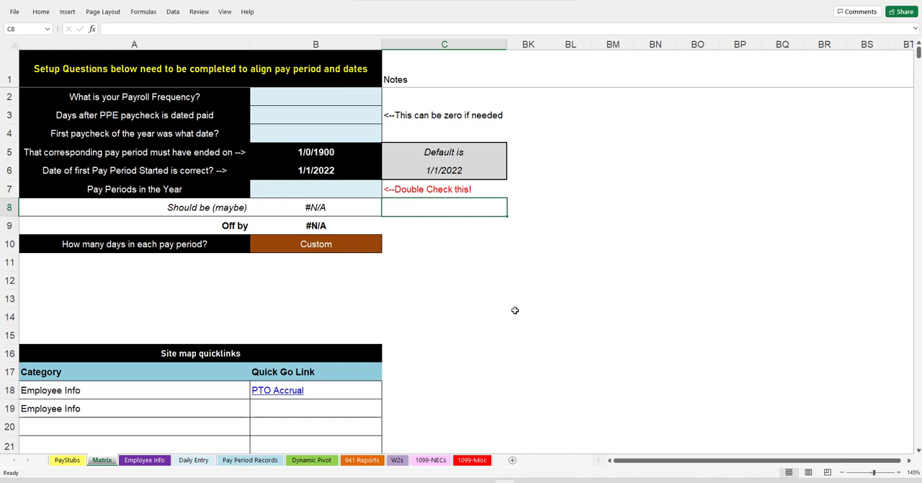
pyautogui.click(444, 298)
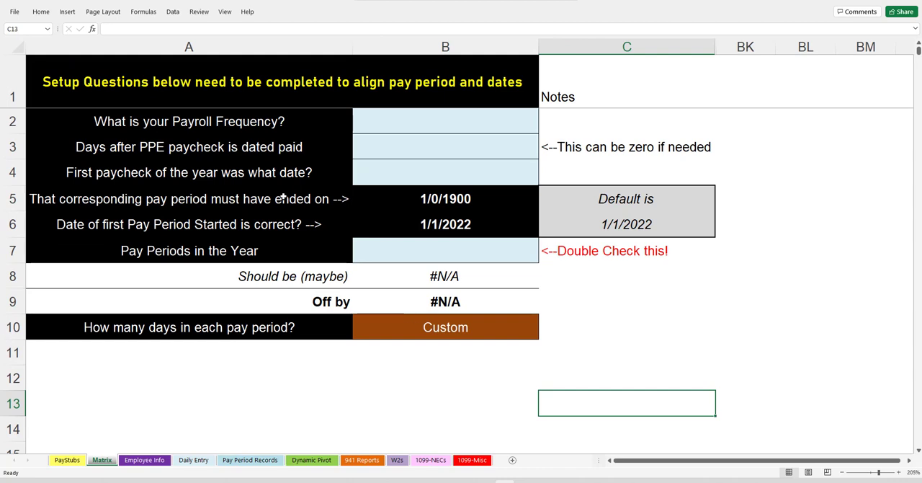
pyautogui.click(444, 120)
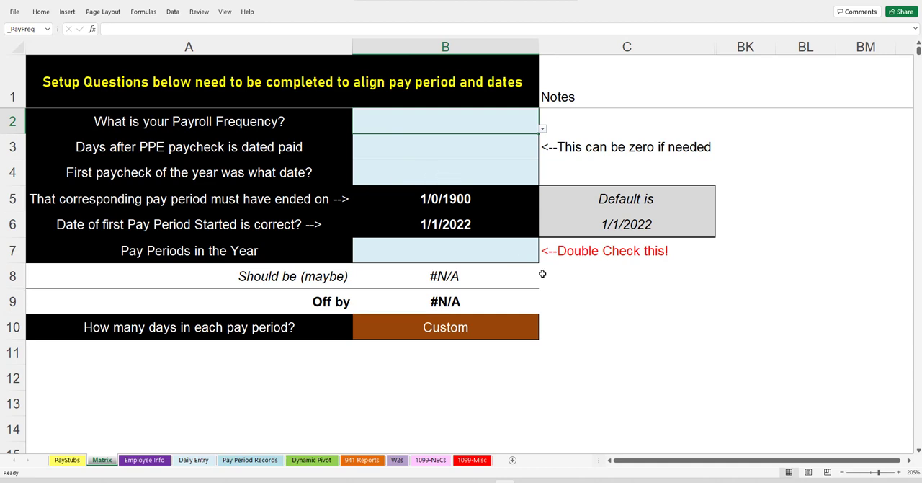
pyautogui.click(627, 302)
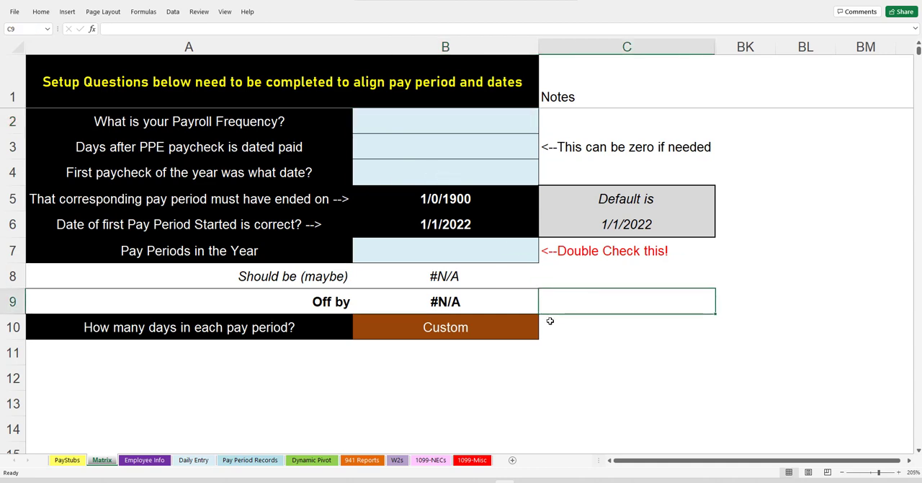
pyautogui.moveTo(339, 215)
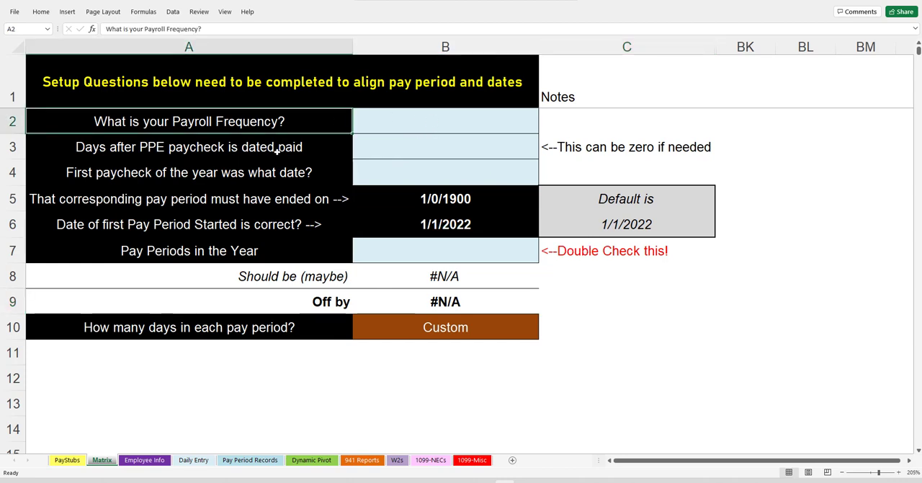
pyautogui.click(189, 146)
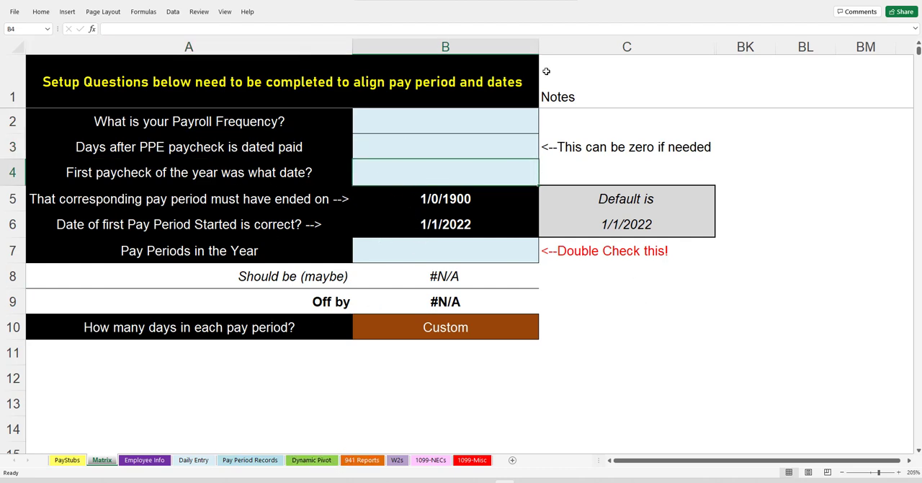
pyautogui.click(445, 46)
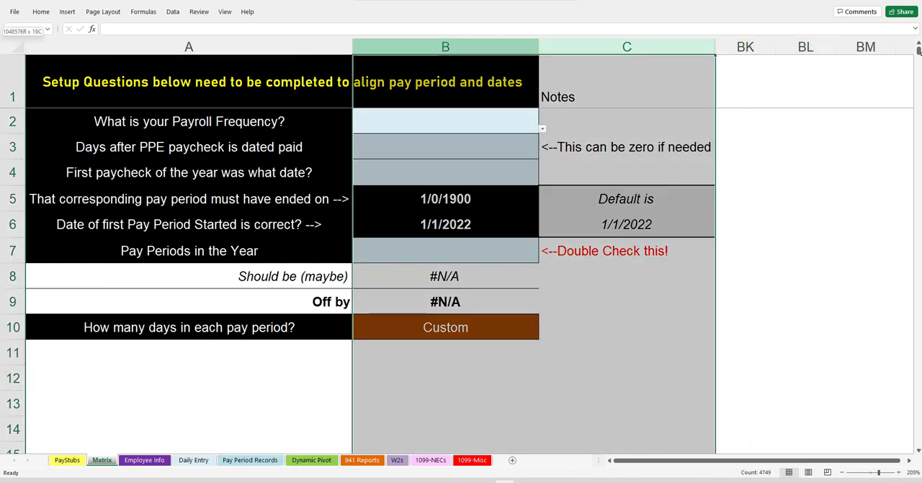
pyautogui.rightClick(446, 46)
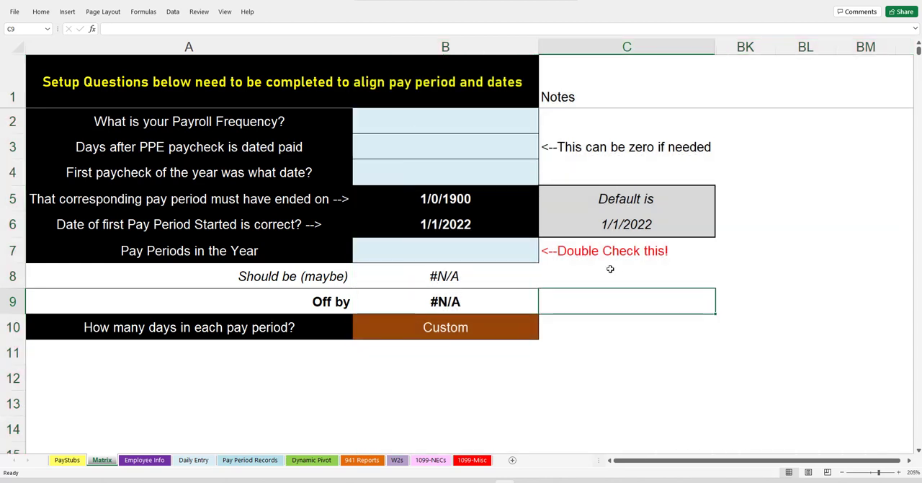
# Step: Choose Weekly as the B2 payroll frequency, giving 52 periods of 7 days
pyautogui.click(445, 121)
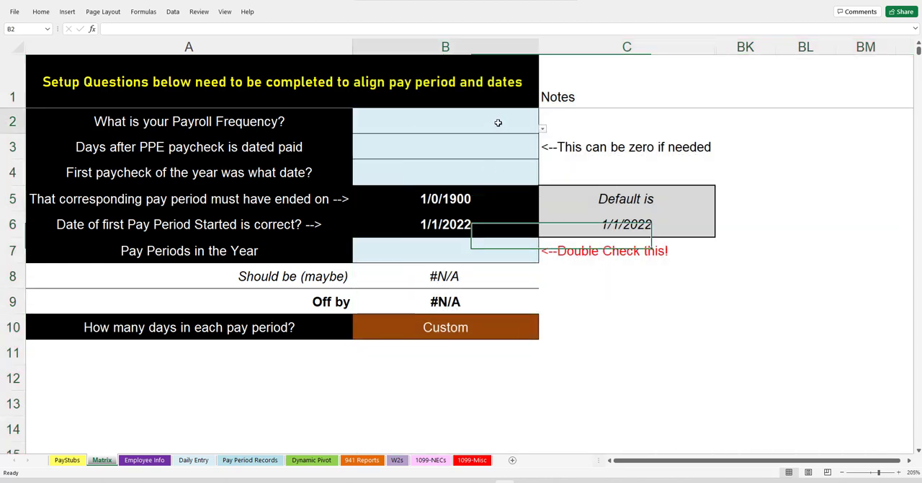
pyautogui.click(541, 128)
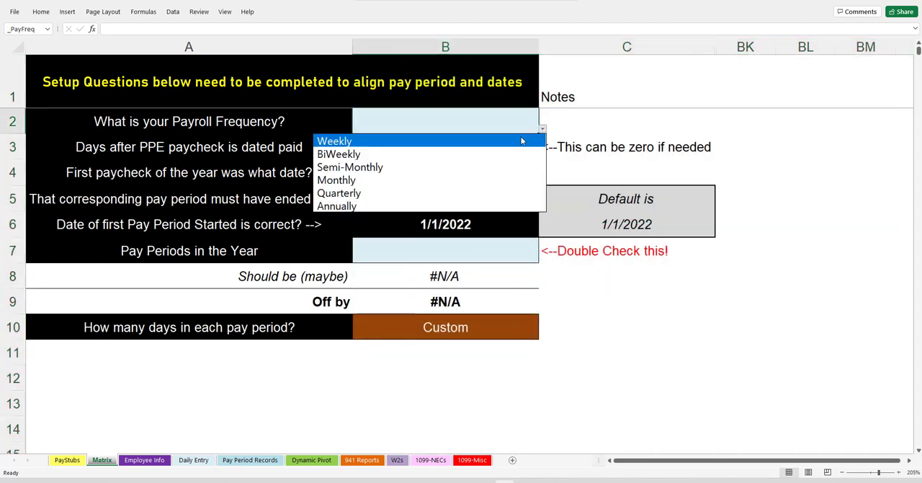
pyautogui.moveTo(493, 143)
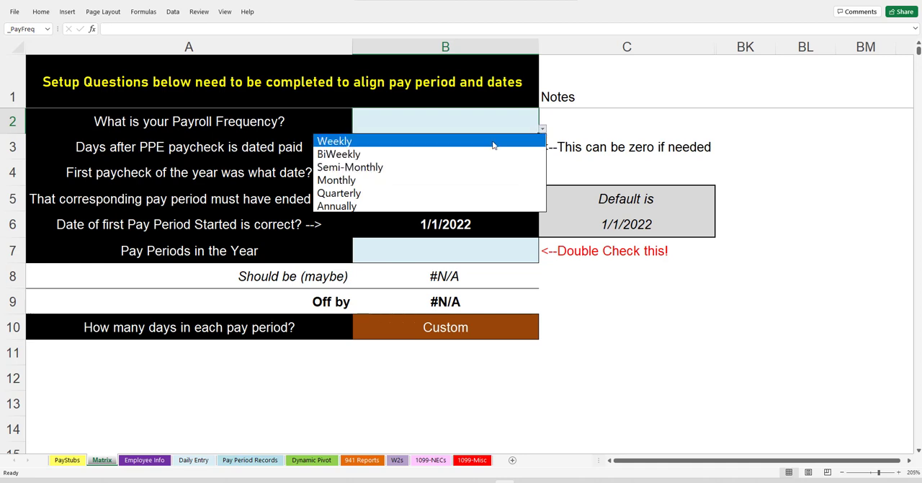
pyautogui.click(334, 140)
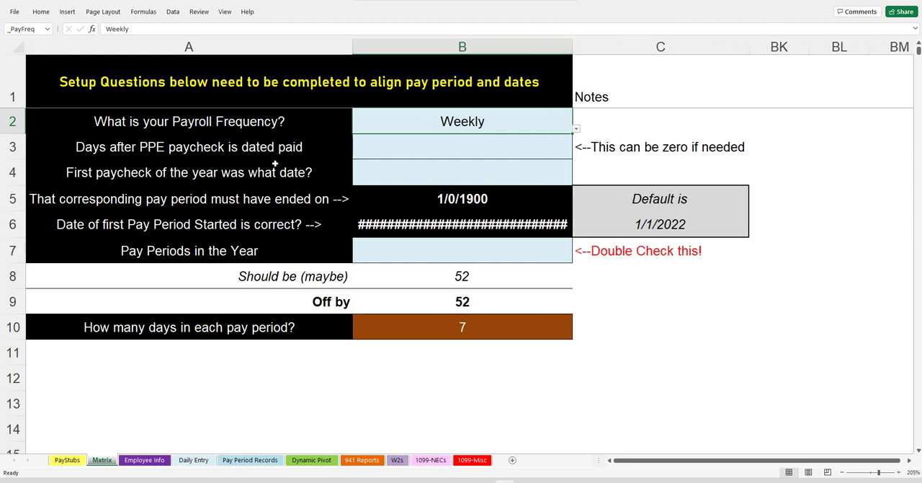
pyautogui.click(188, 147)
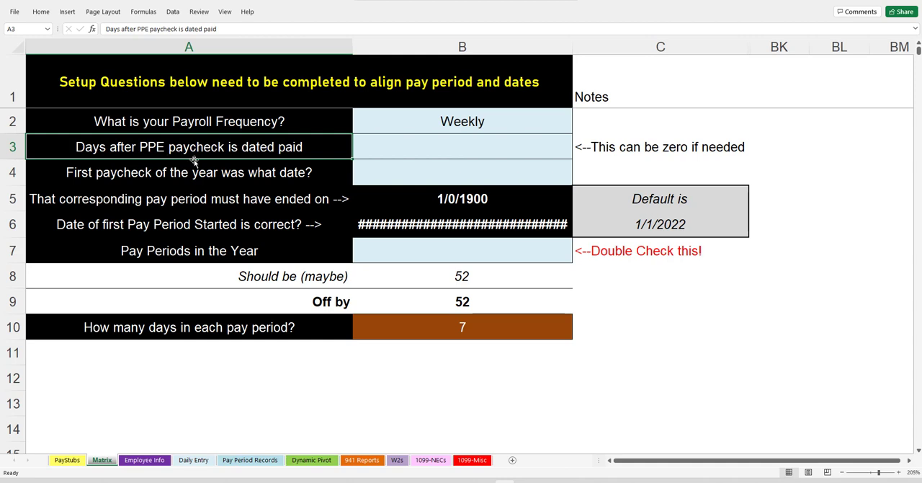
pyautogui.moveTo(258, 155)
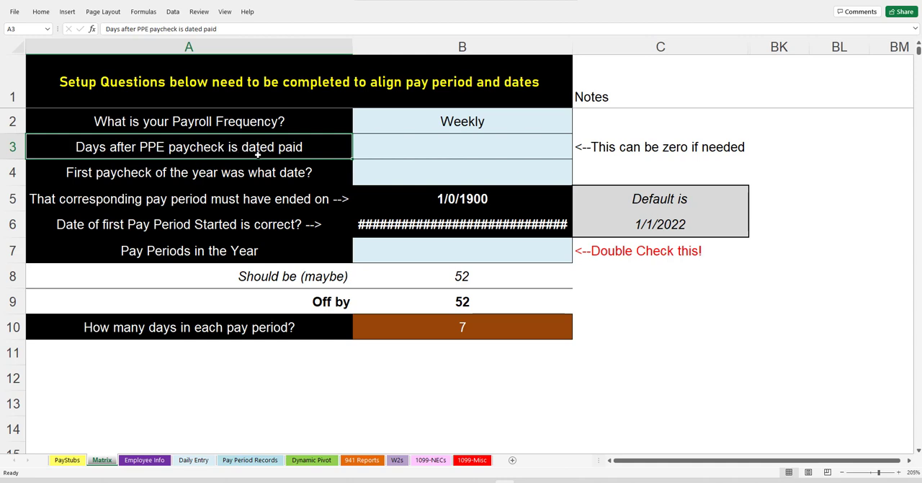
pyautogui.moveTo(250, 152)
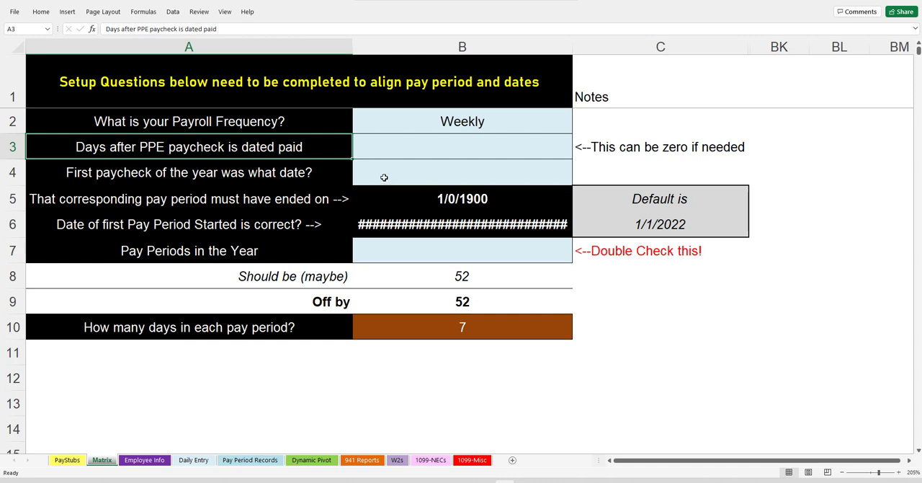
pyautogui.write('Date fo')
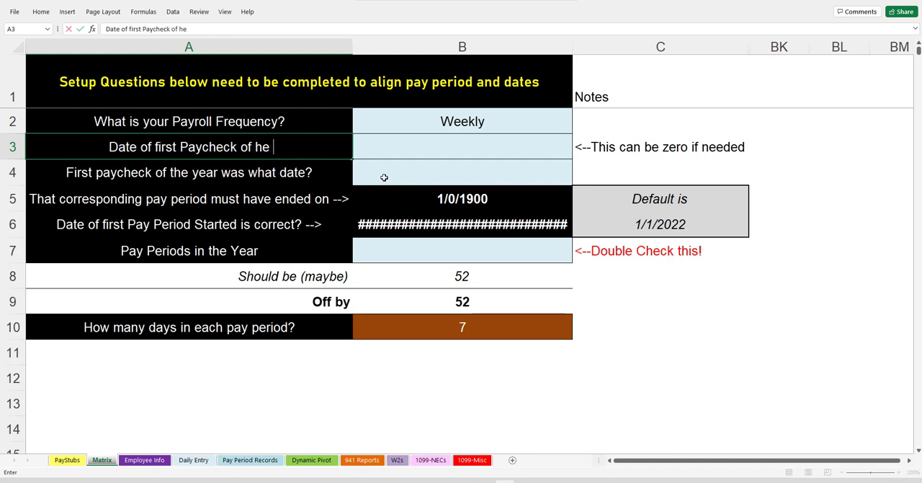
pyautogui.press('Backspace')
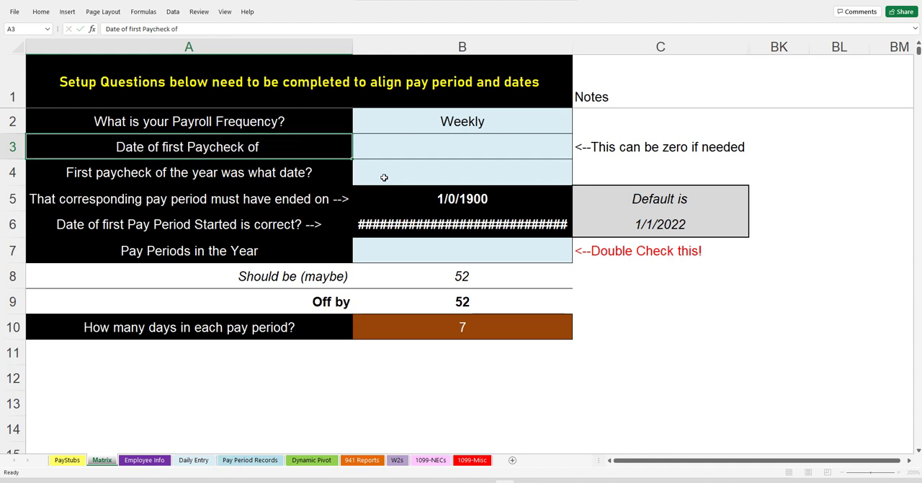
pyautogui.write('Days after PPE paycheck is dated paid')
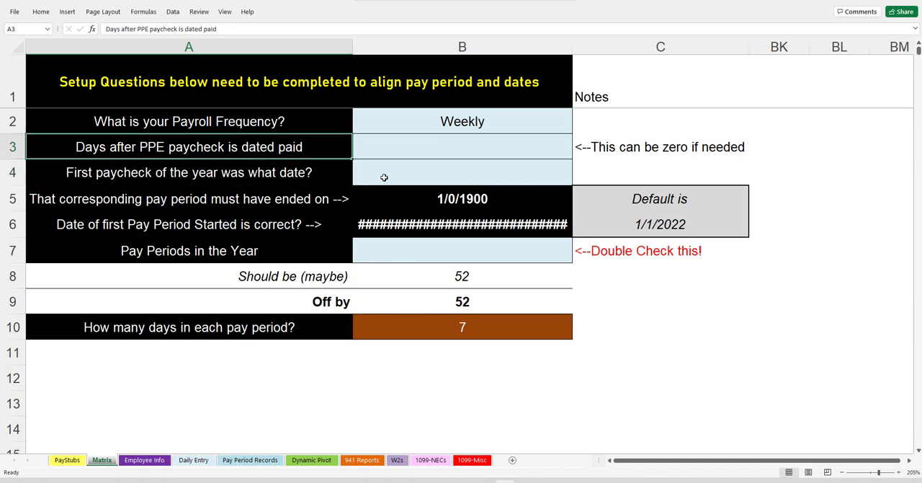
pyautogui.moveTo(273, 147)
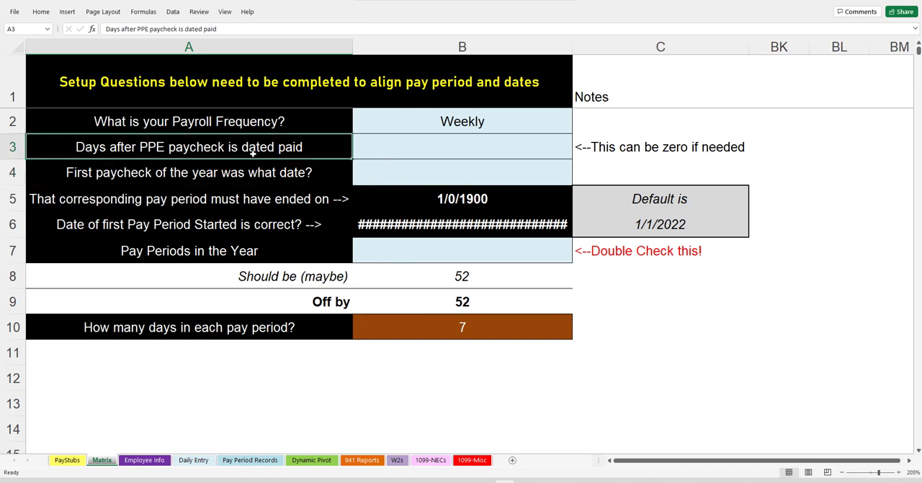
# Step: Enter 7 in B3 as the days between pay period end and paycheck date
pyautogui.click(189, 172)
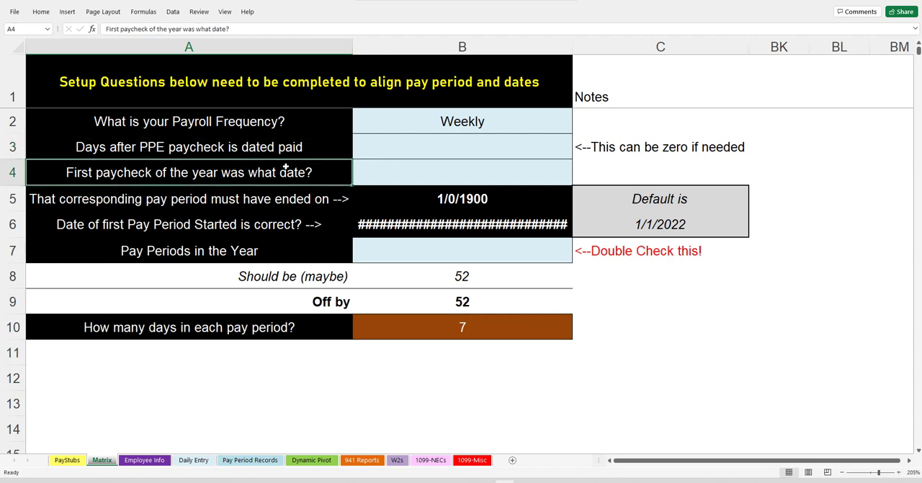
pyautogui.click(462, 147)
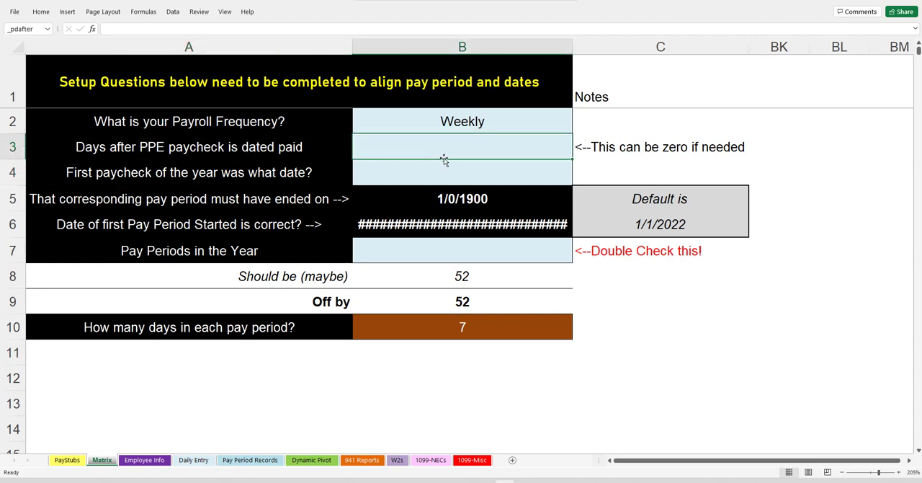
pyautogui.click(462, 147)
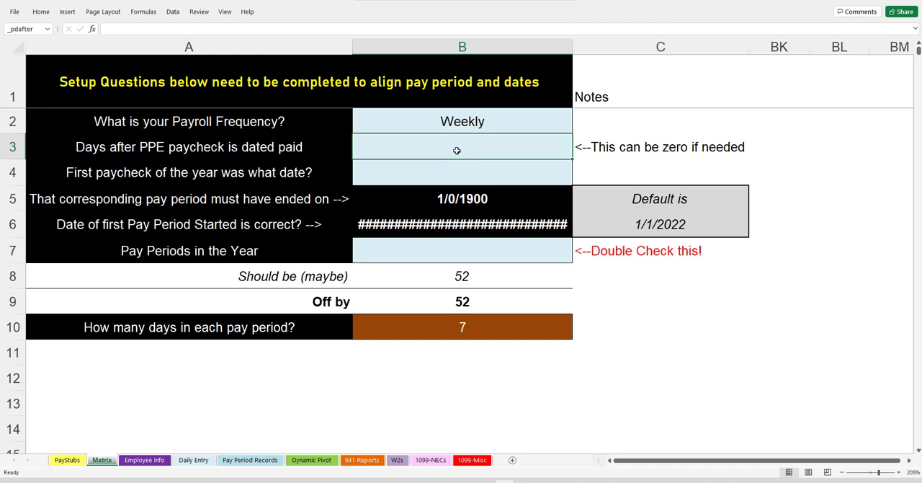
pyautogui.moveTo(467, 147)
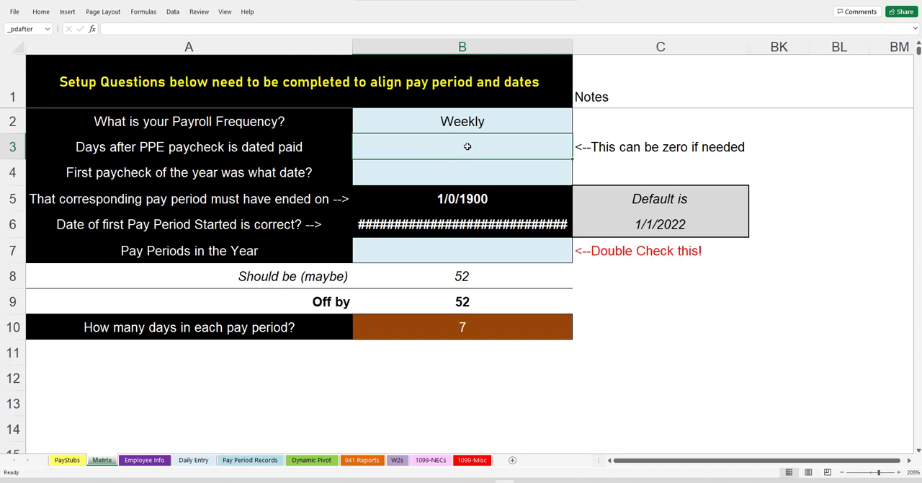
pyautogui.rightClick(467, 146)
pyautogui.write('7')
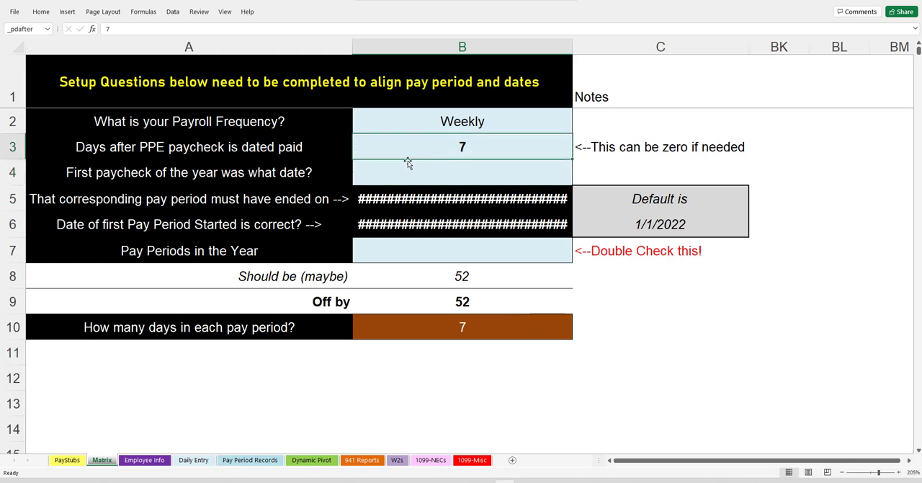
pyautogui.click(188, 172)
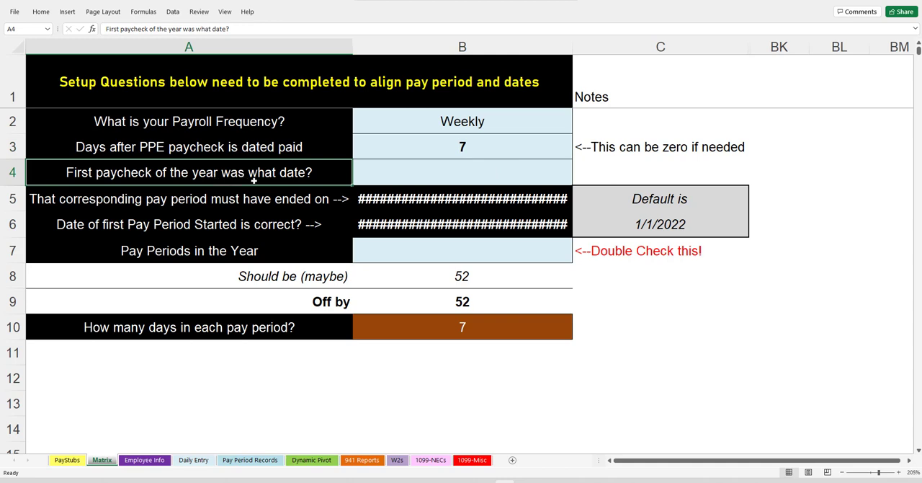
# Step: Enter 1/3/2022 as the first paycheck date and check the =B4-_pdafter period end formula
pyautogui.click(462, 172)
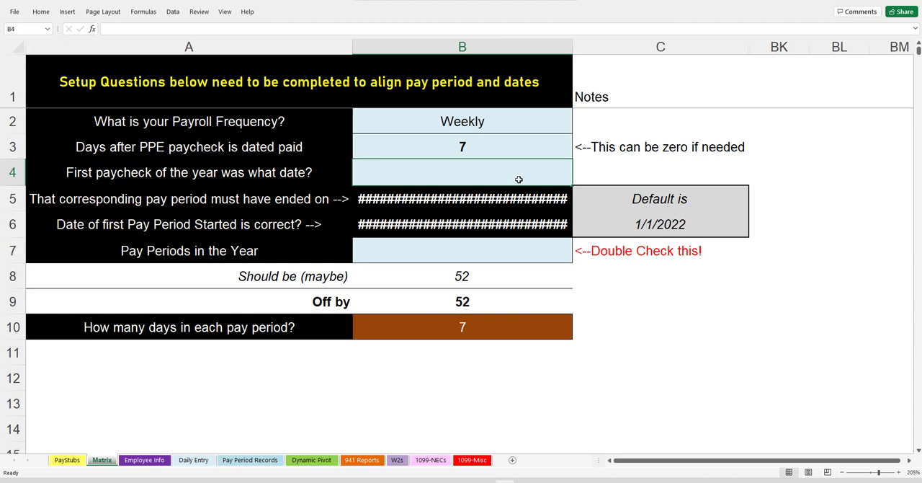
pyautogui.moveTo(463, 178)
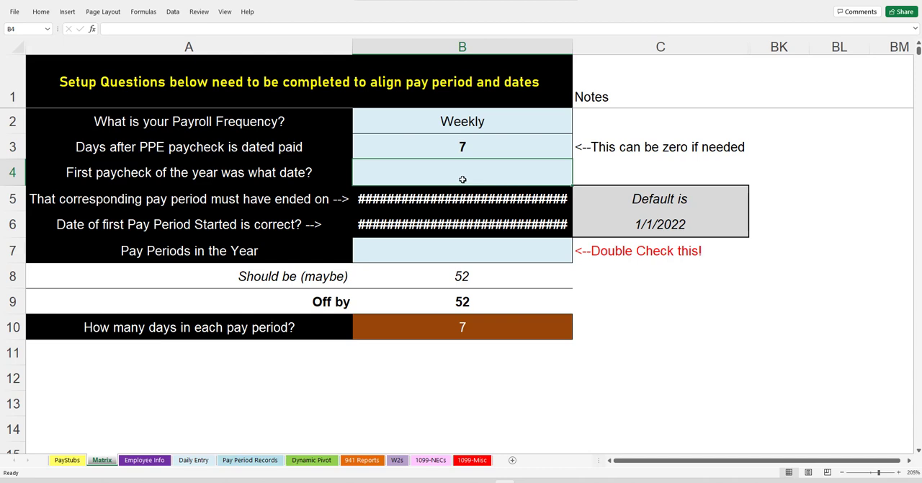
pyautogui.moveTo(450, 170)
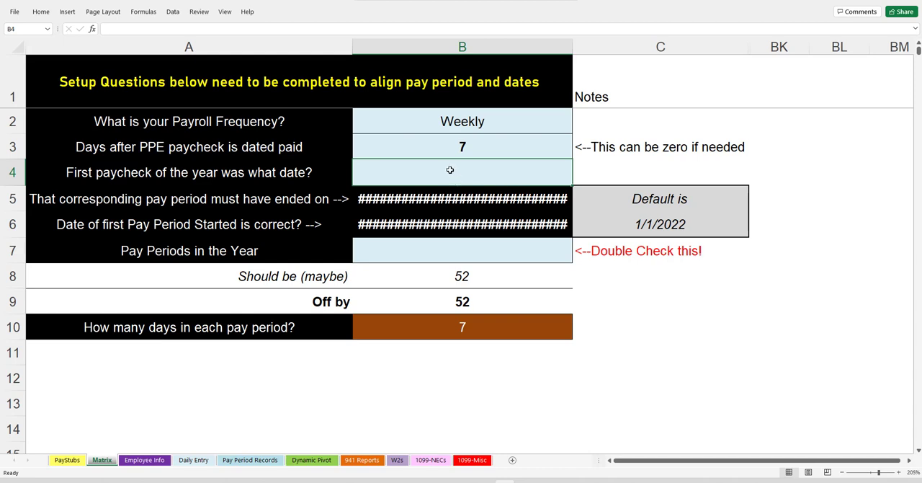
pyautogui.write('1/3/2022')
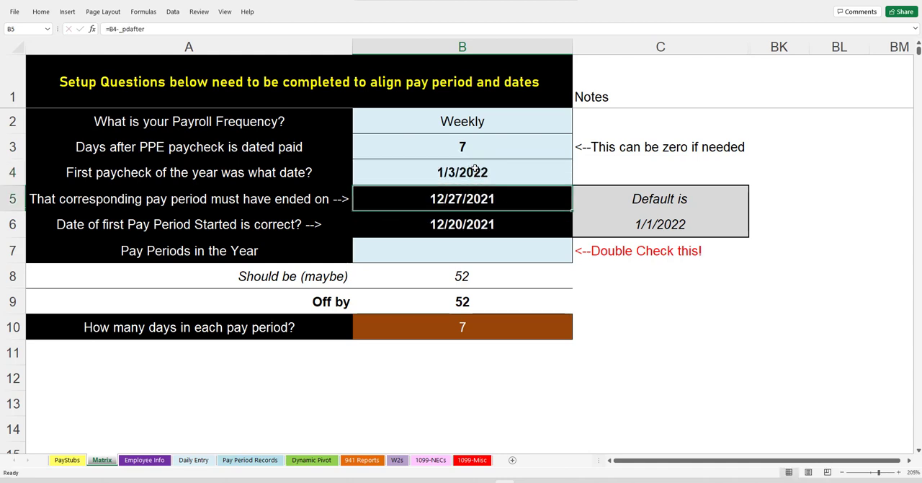
pyautogui.moveTo(508, 172)
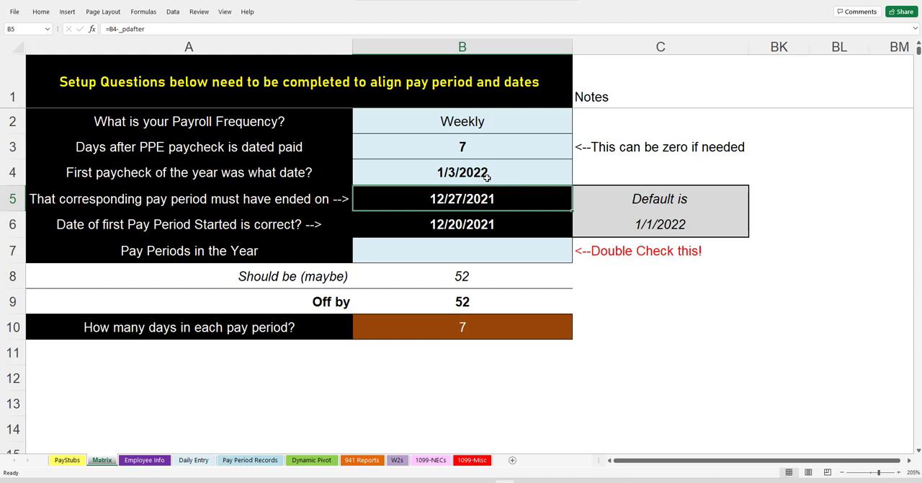
pyautogui.moveTo(475, 186)
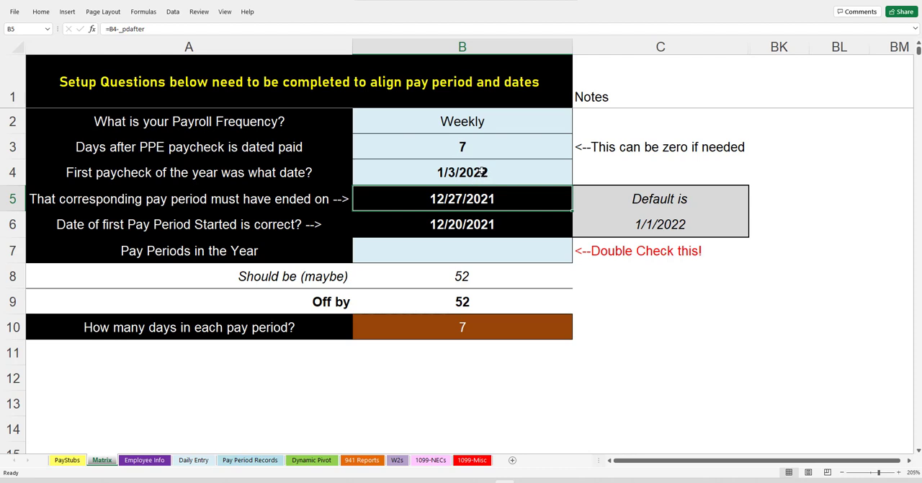
pyautogui.click(462, 172)
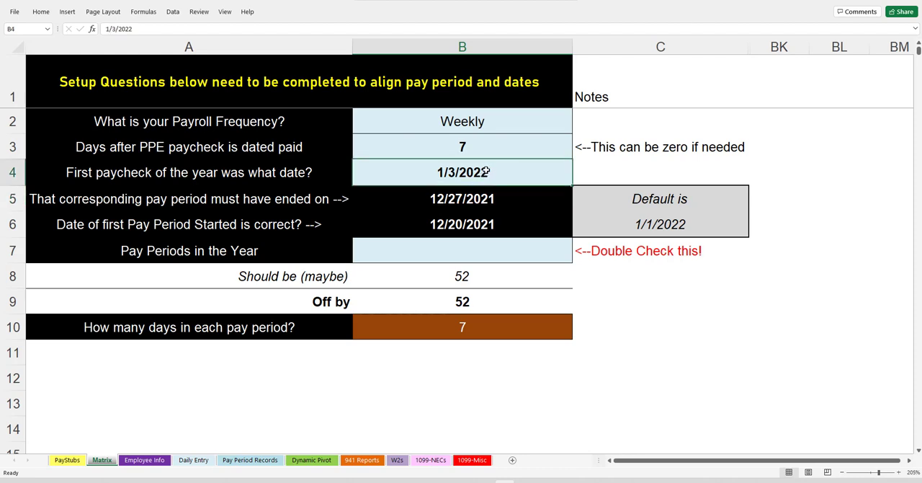
pyautogui.click(462, 199)
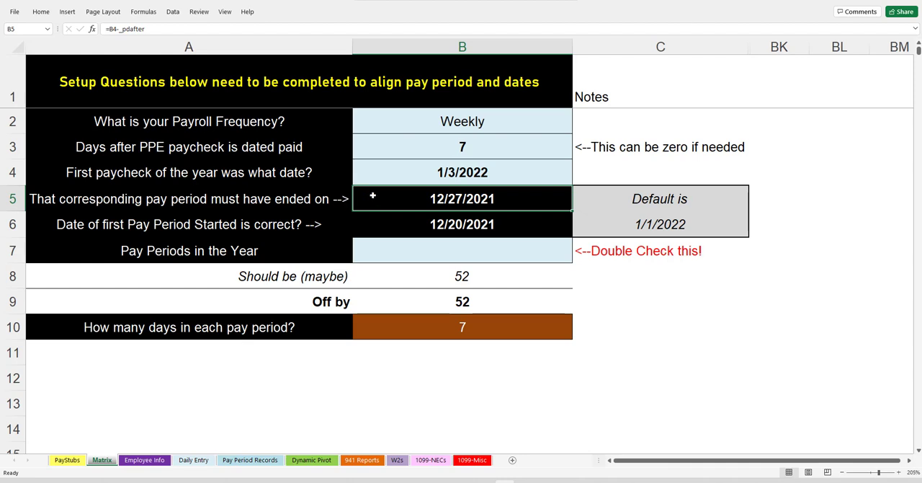
pyautogui.moveTo(299, 205)
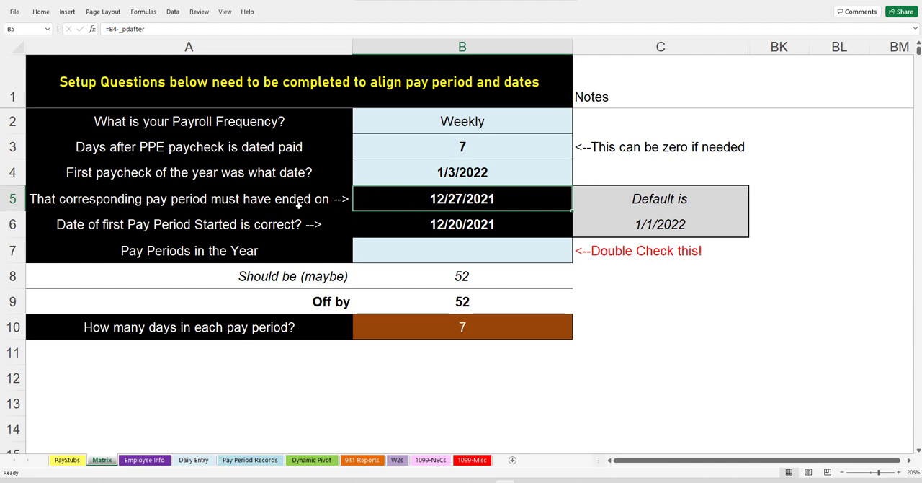
pyautogui.click(189, 199)
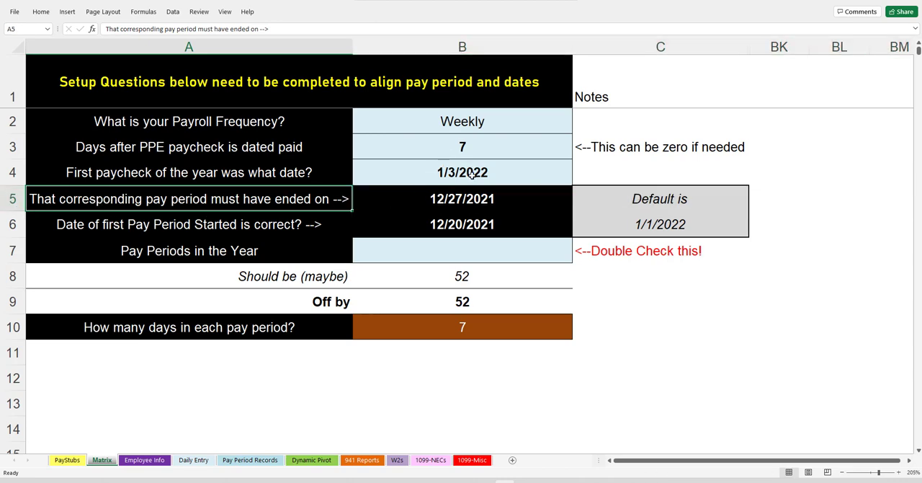
pyautogui.click(462, 198)
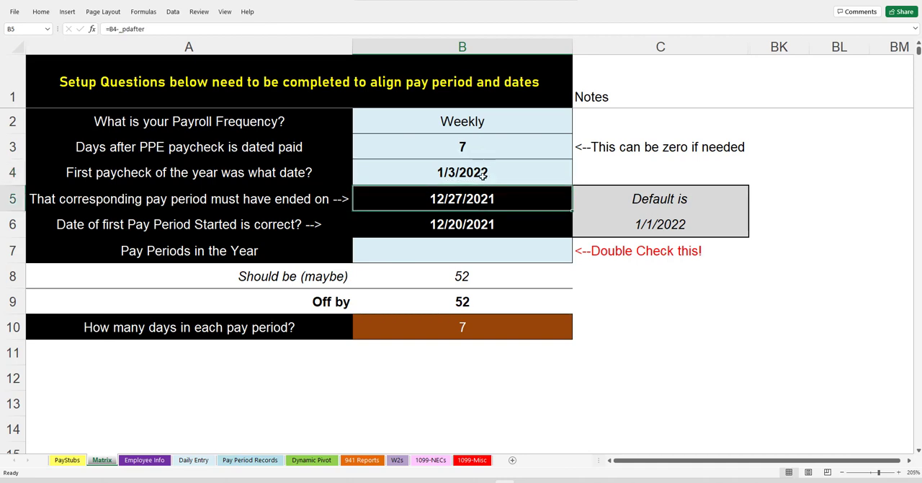
pyautogui.click(462, 172)
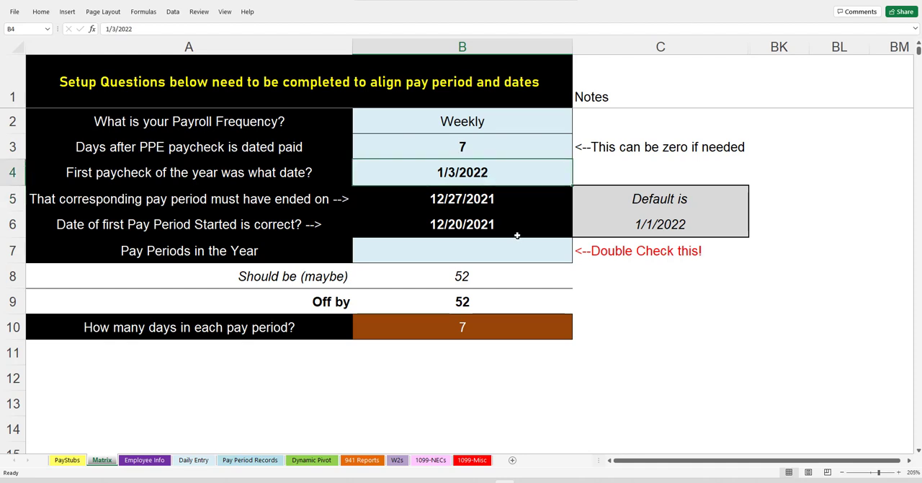
pyautogui.click(462, 199)
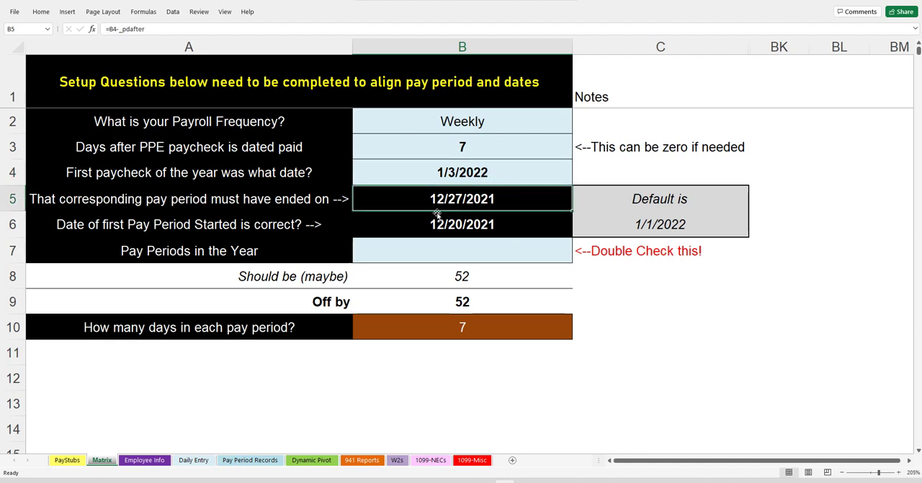
# Step: Change days after period end to 3, moving dates to 12/31/2021 and 12/24/2021
pyautogui.click(462, 146)
pyautogui.write('3')
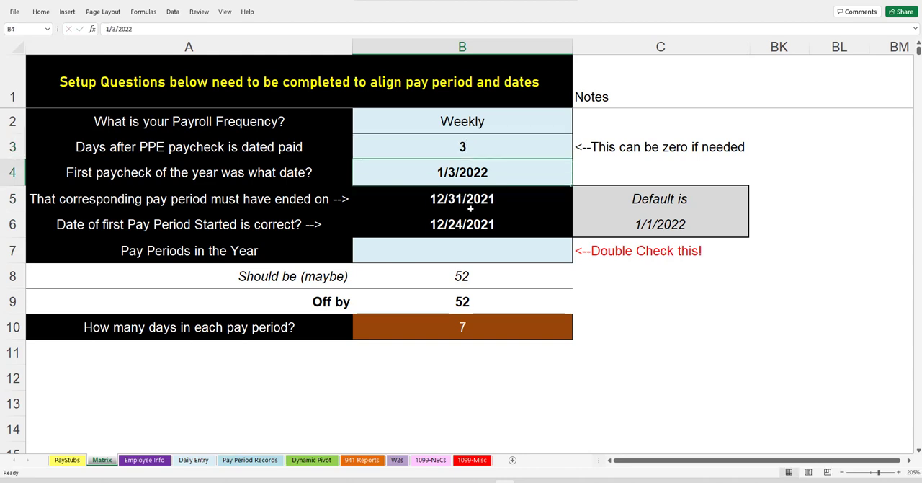
pyautogui.click(461, 199)
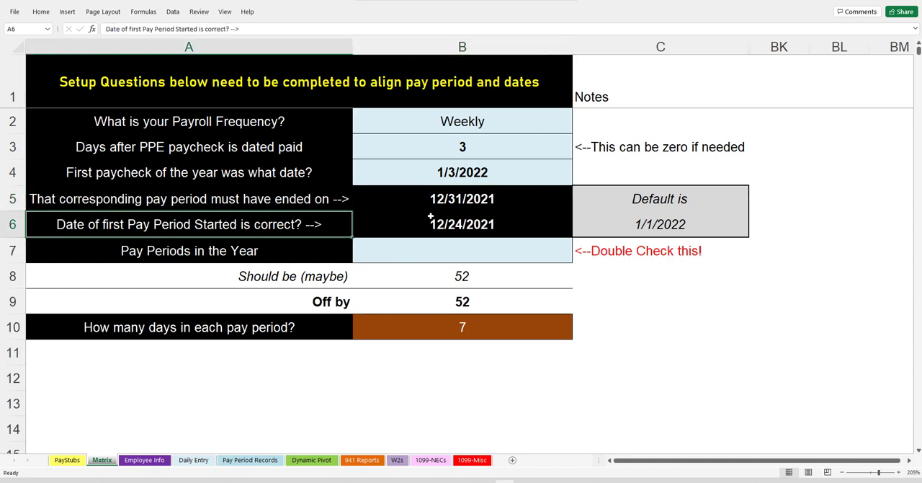
pyautogui.click(461, 224)
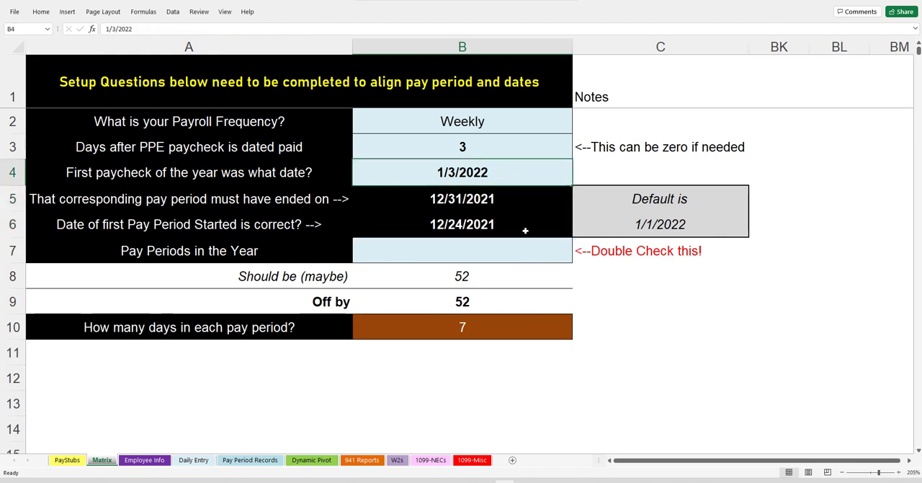
pyautogui.moveTo(532, 202)
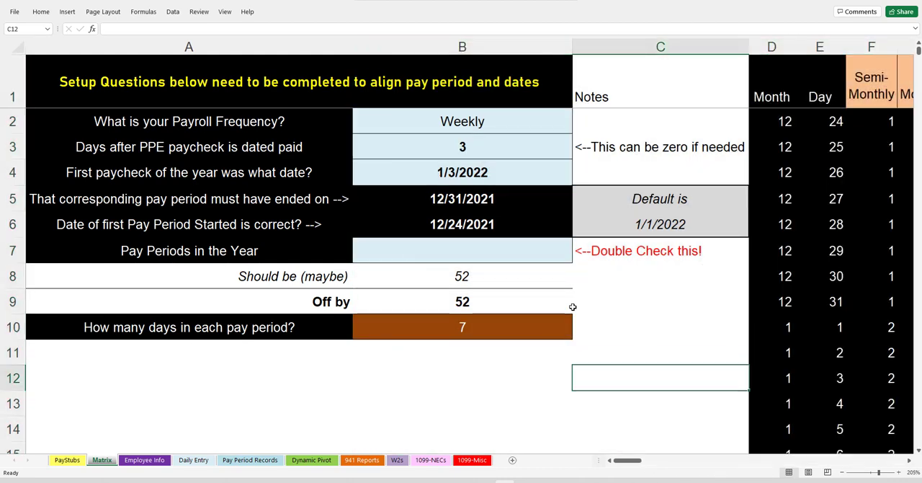
# Step: Review the pay period matrix and set pay periods in the year to 52
pyautogui.click(462, 276)
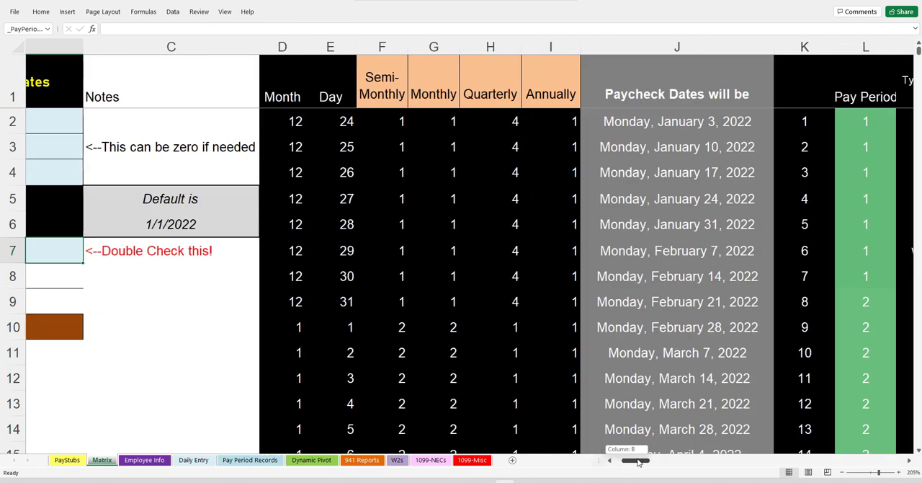
pyautogui.hscroll(3)
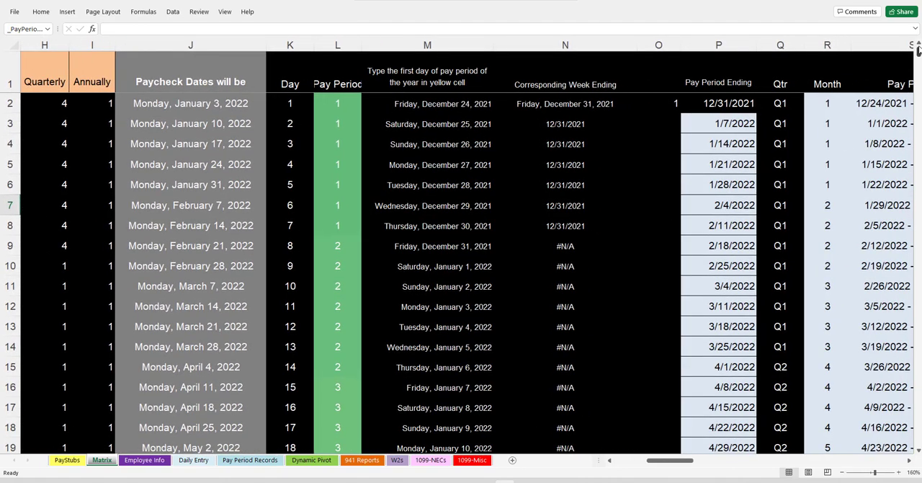
pyautogui.scroll(-3)
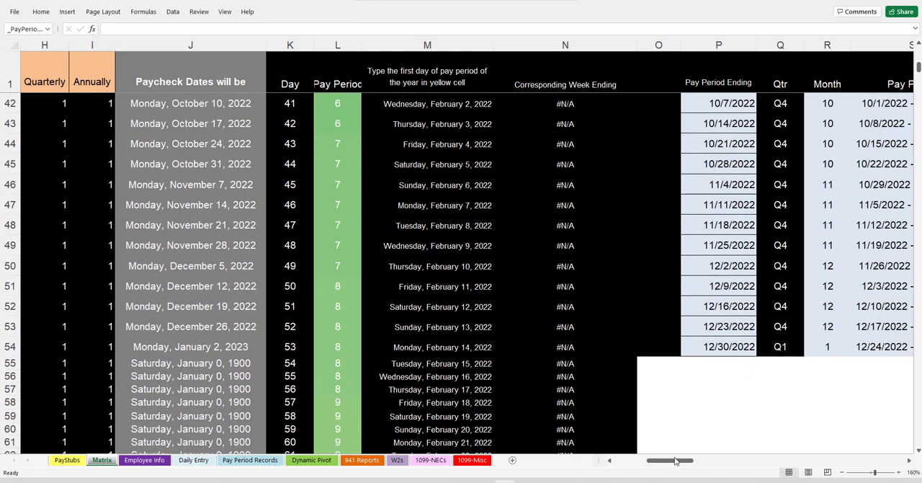
pyautogui.moveTo(588, 371)
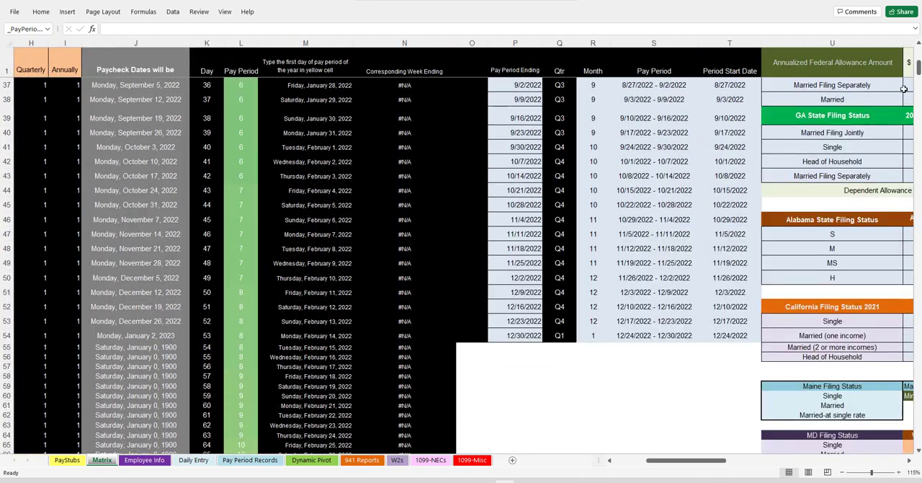
pyautogui.scroll(-3)
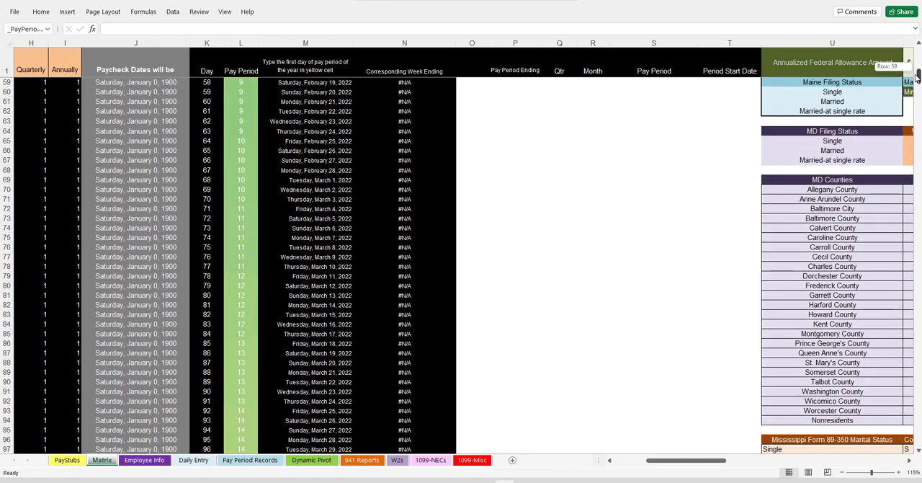
pyautogui.scroll(3)
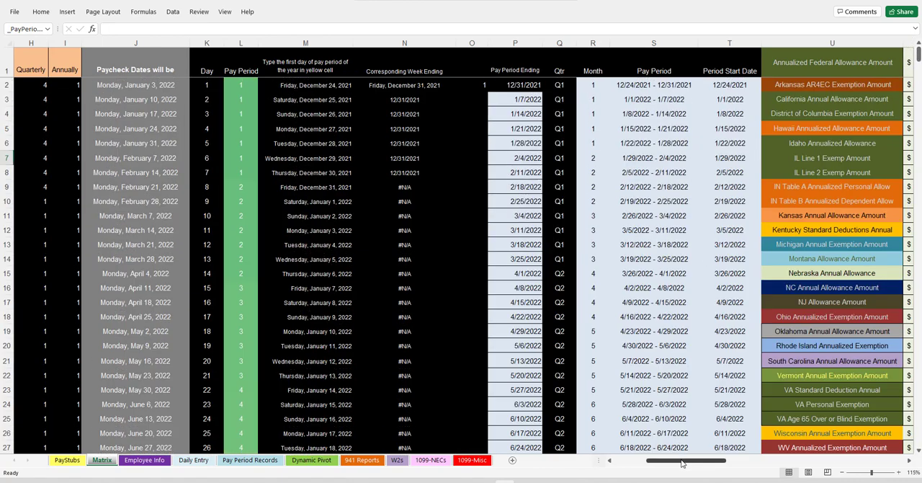
pyautogui.hscroll(-3)
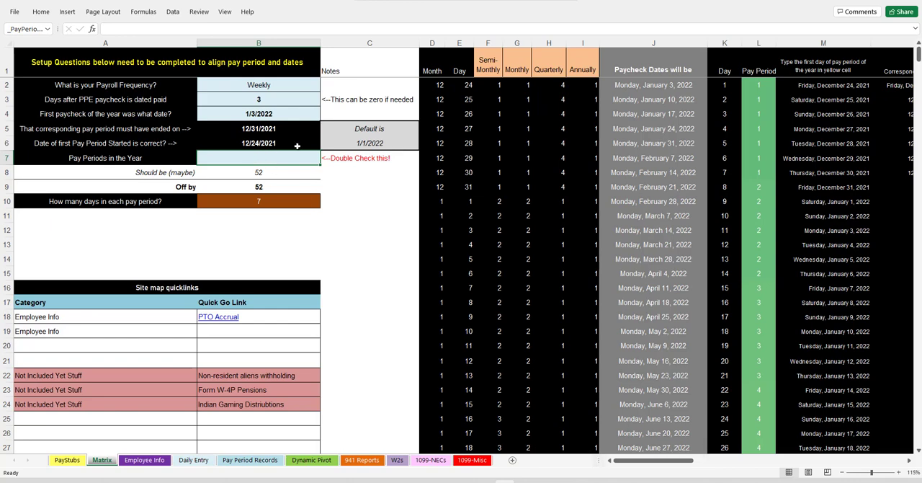
pyautogui.click(258, 158)
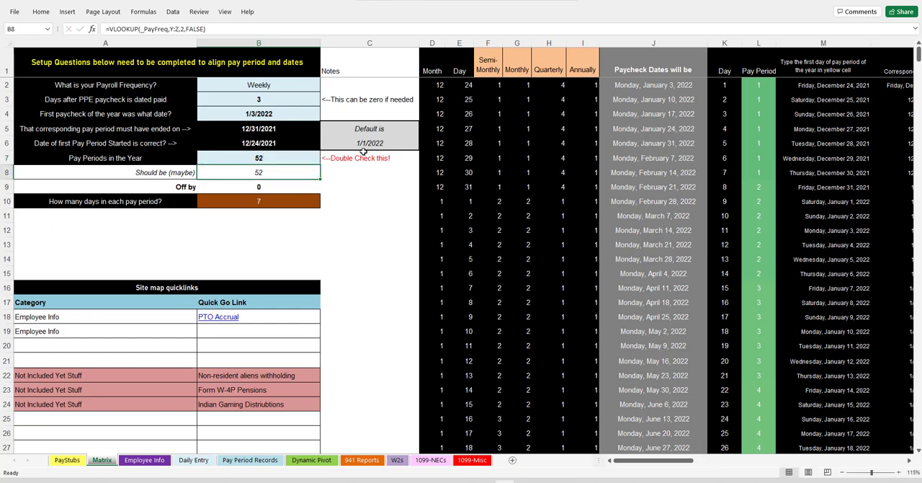
pyautogui.hscroll(3)
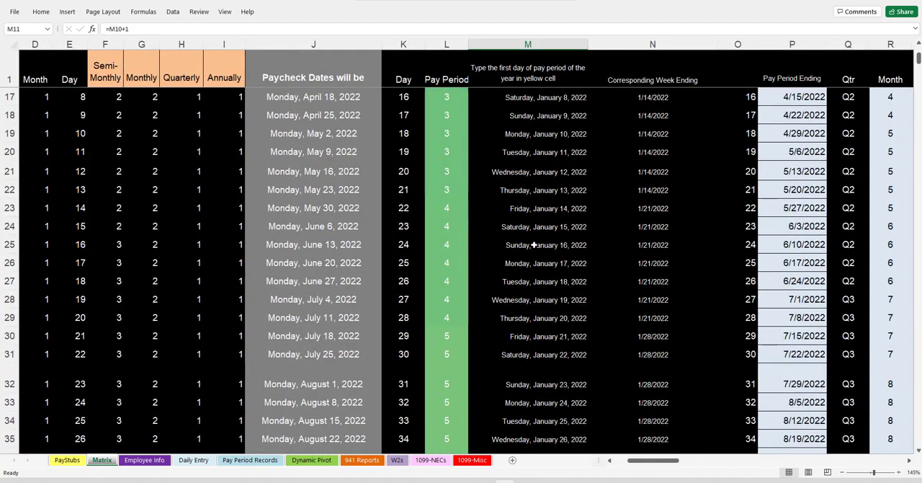
pyautogui.moveTo(530, 265)
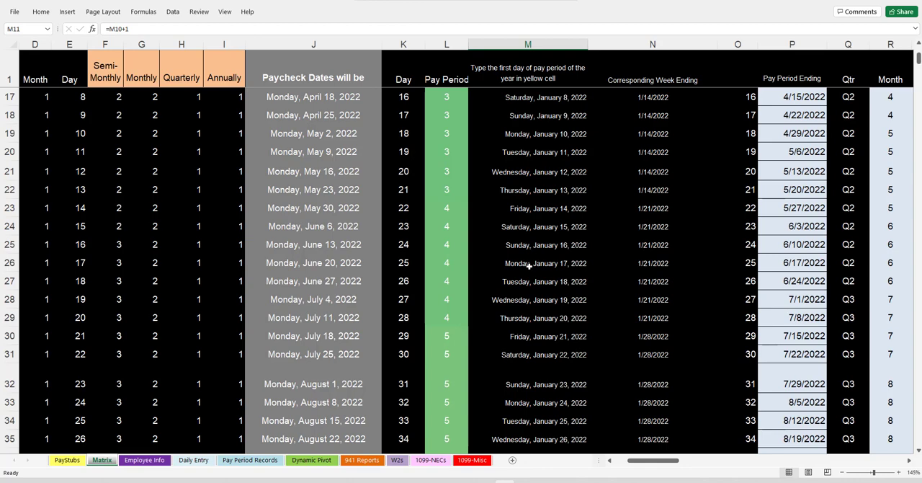
pyautogui.click(528, 299)
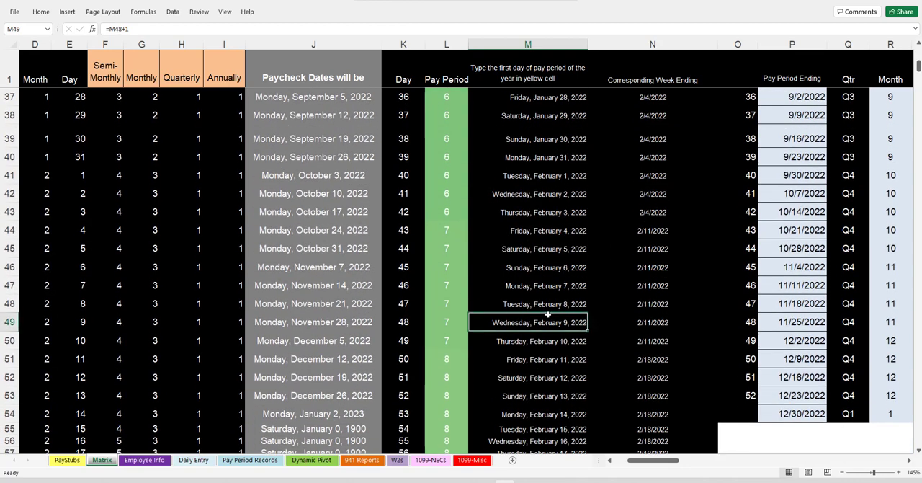
pyautogui.click(528, 304)
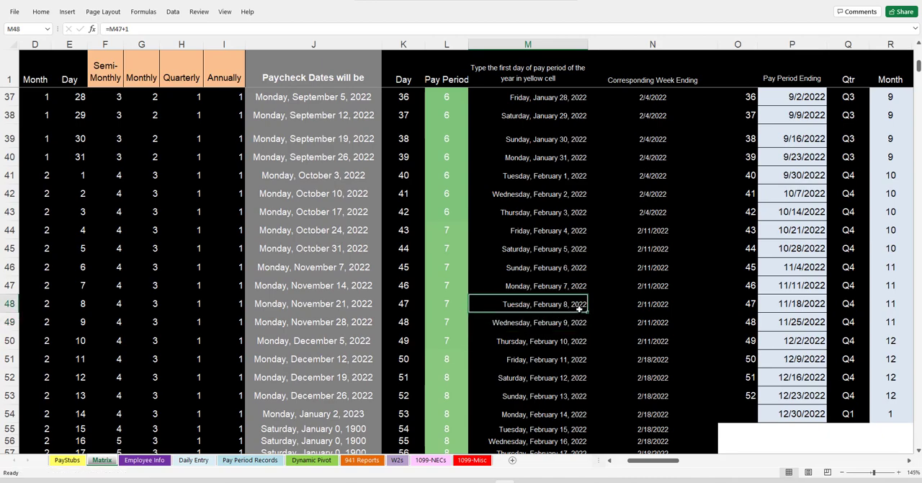
pyautogui.scroll(-3)
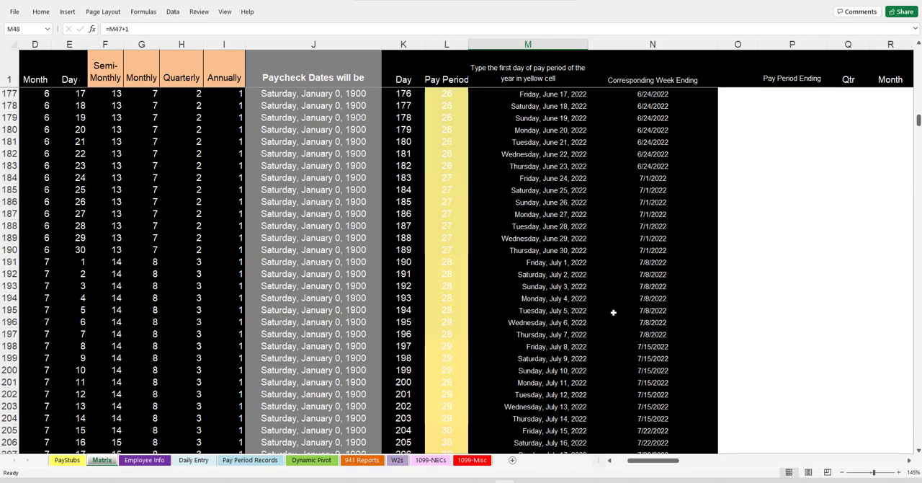
pyautogui.scroll(-3)
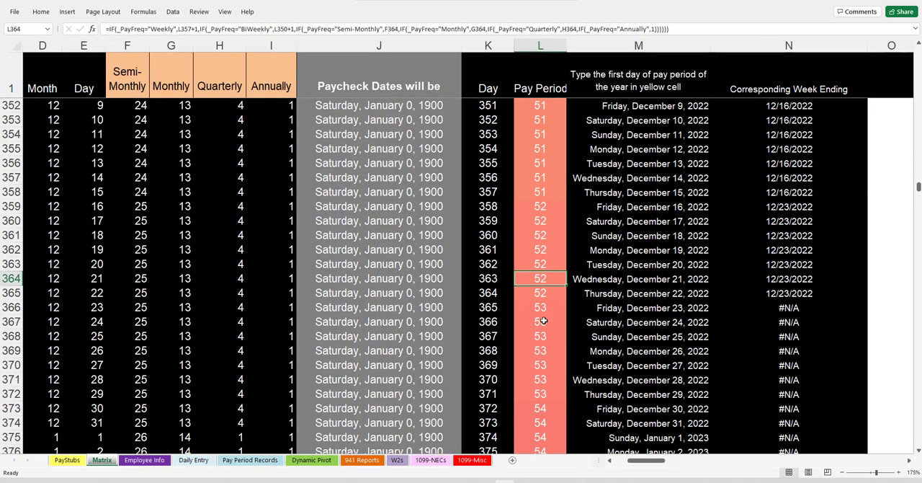
pyautogui.click(539, 308)
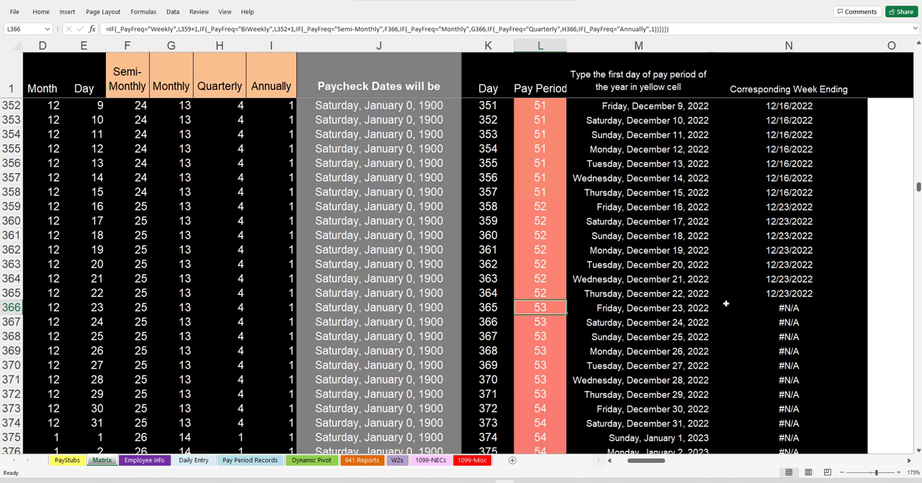
pyautogui.scroll(-3)
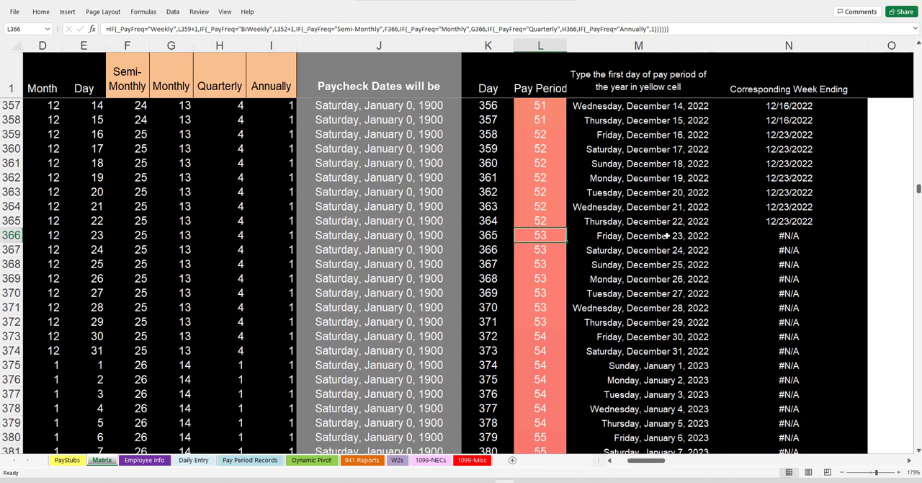
pyautogui.click(789, 221)
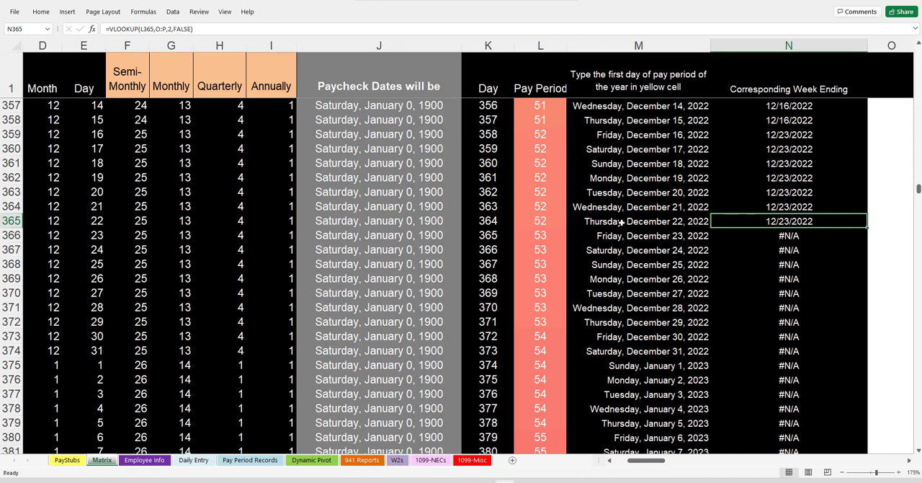
pyautogui.click(540, 221)
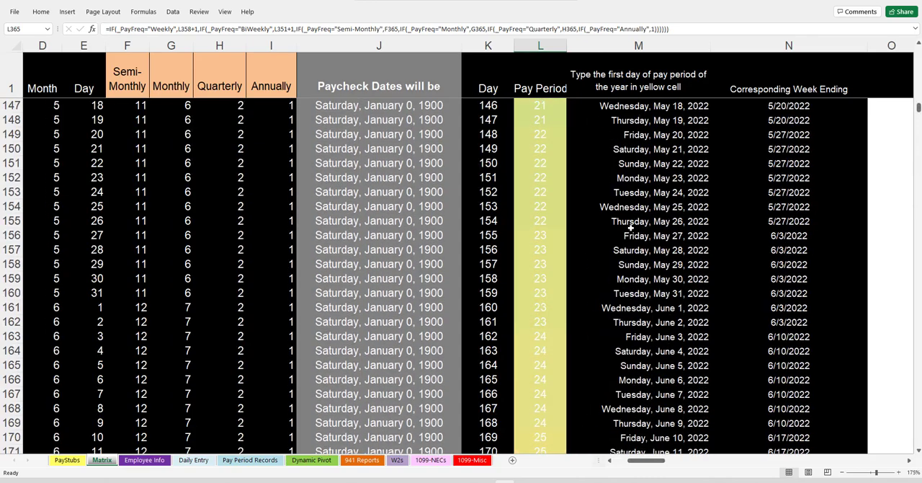
pyautogui.scroll(3)
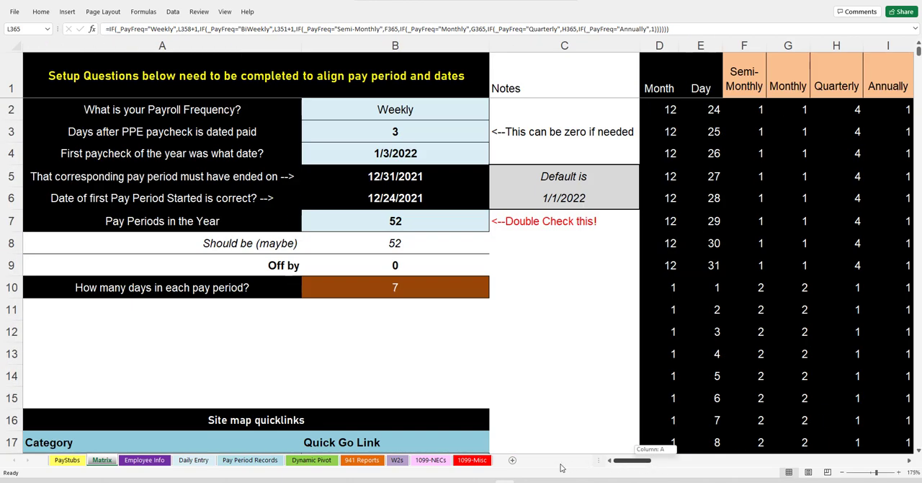
pyautogui.click(394, 220)
pyautogui.write('53')
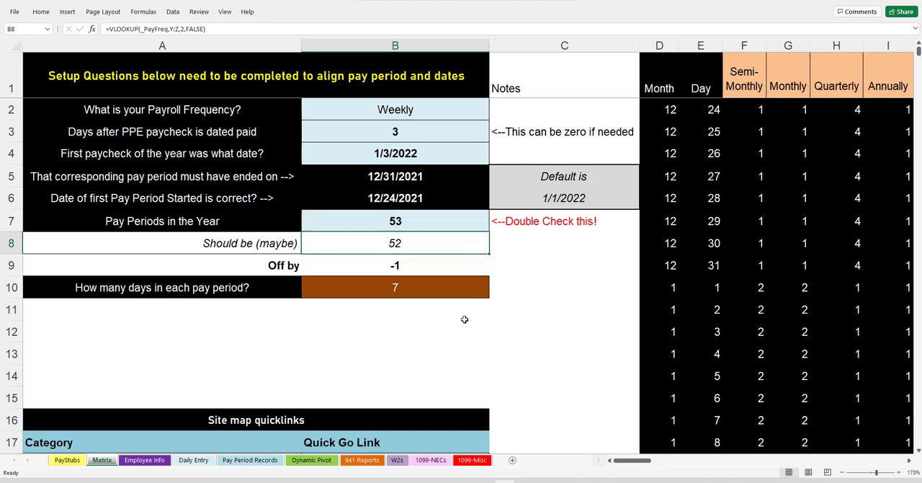
pyautogui.moveTo(413, 221)
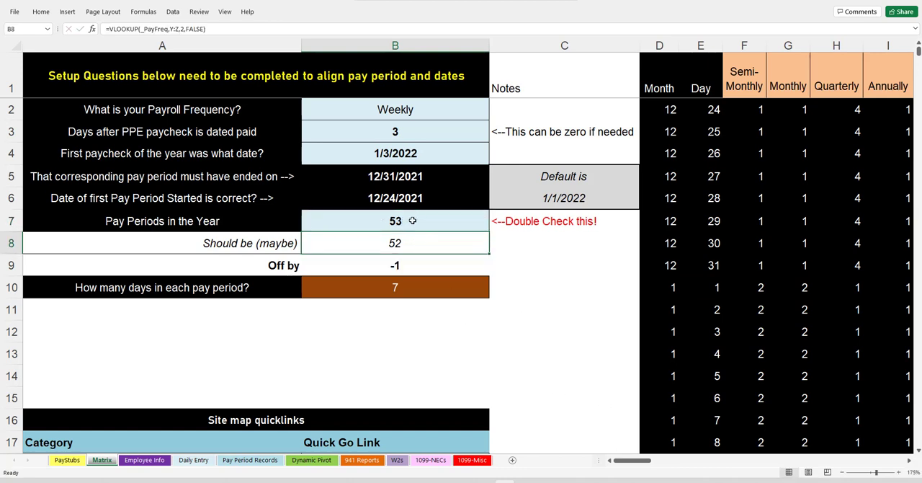
pyautogui.click(395, 220)
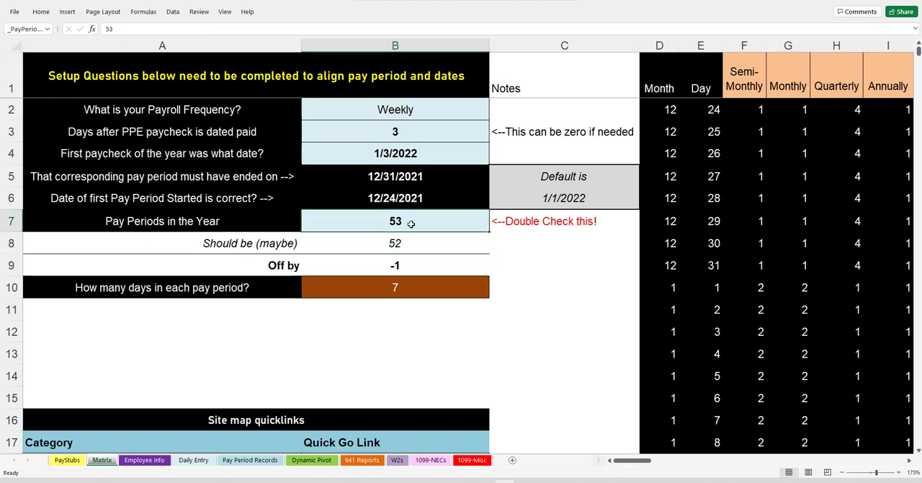
pyautogui.moveTo(444, 217)
pyautogui.write('52')
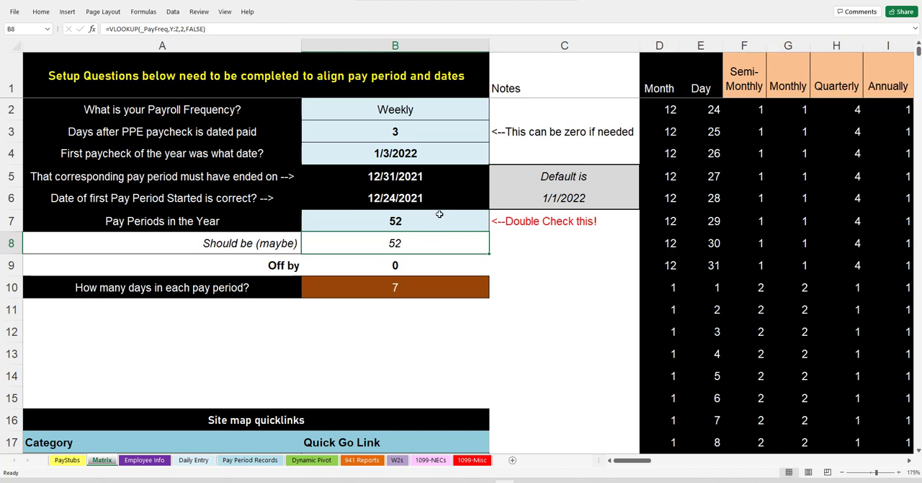
pyautogui.moveTo(510, 220)
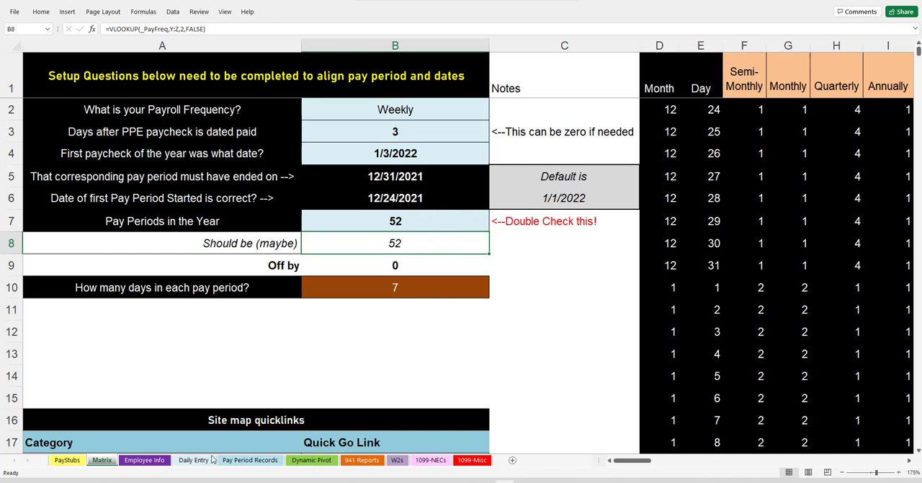
pyautogui.click(249, 460)
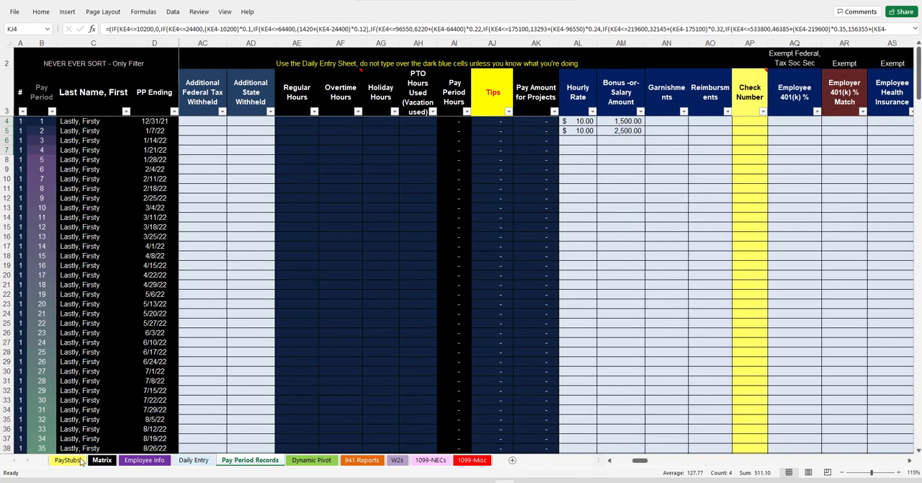
# Step: View the PayStubs sheet's 12/31/21 stub down to its 1,121.38 net check
pyautogui.click(66, 459)
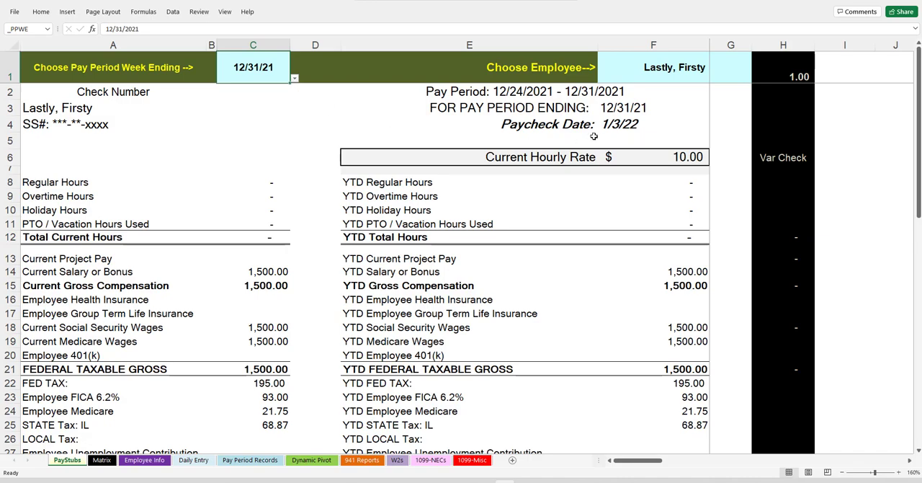
pyautogui.scroll(-3)
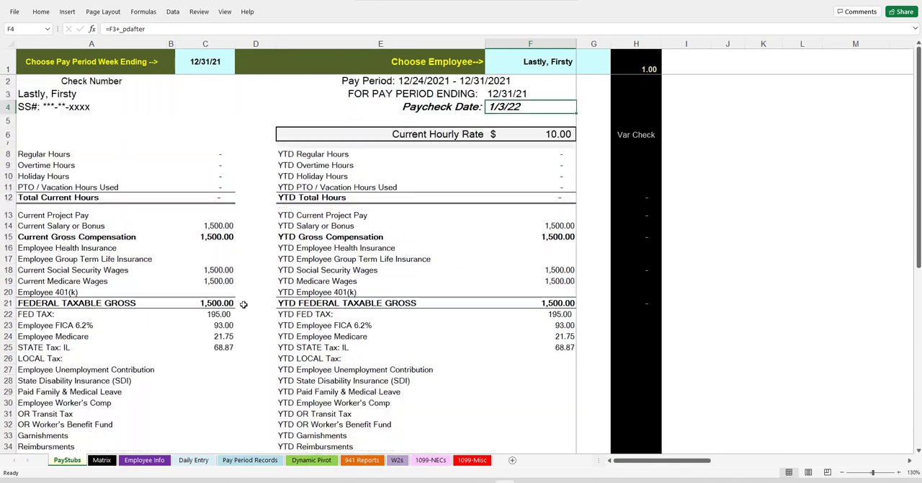
pyautogui.scroll(-3)
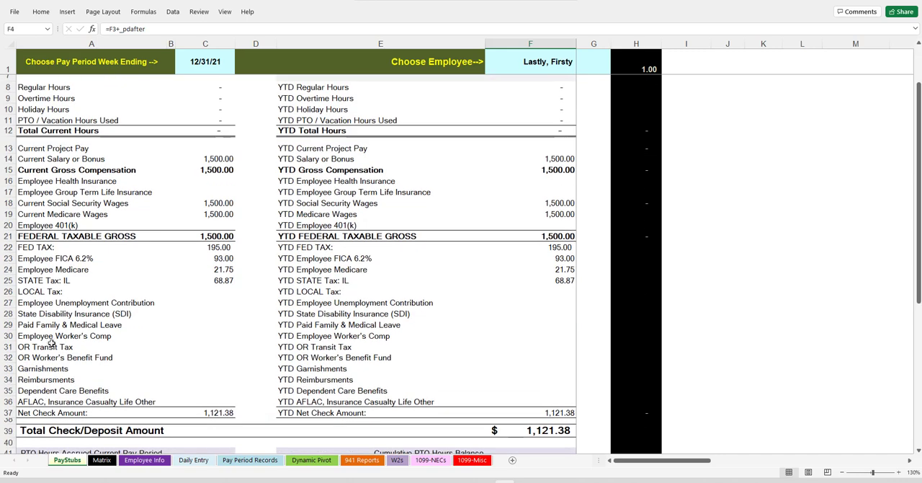
pyautogui.moveTo(162, 394)
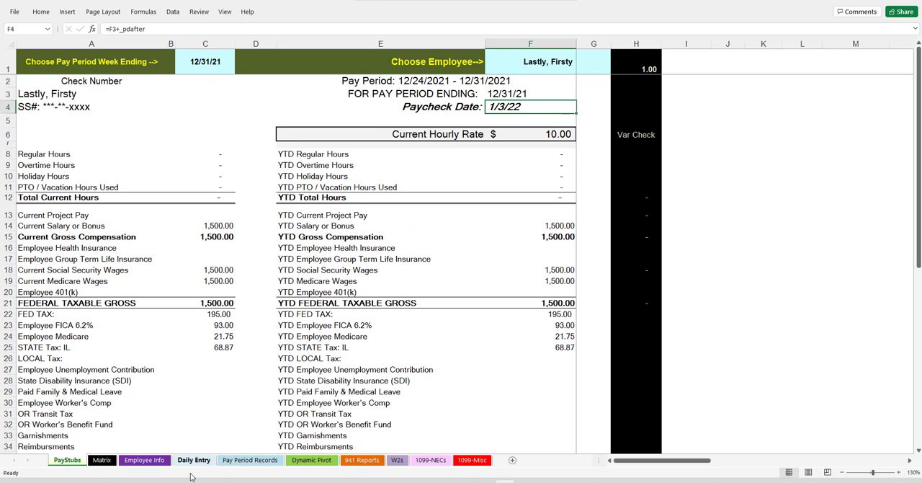
# Step: Enter Semi-Monthly, 0 days delay, 1/15/2022 first paycheck and 24 pay periods on Matrix
pyautogui.click(102, 460)
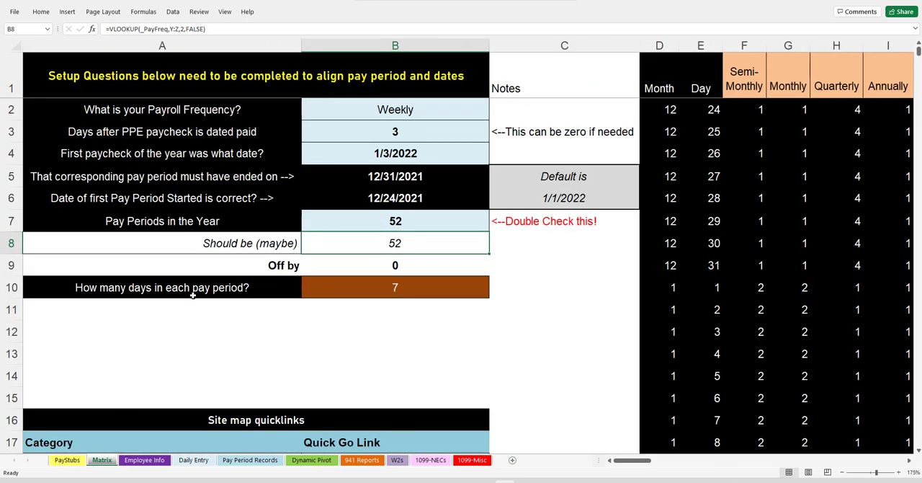
pyautogui.click(395, 109)
pyautogui.write('0')
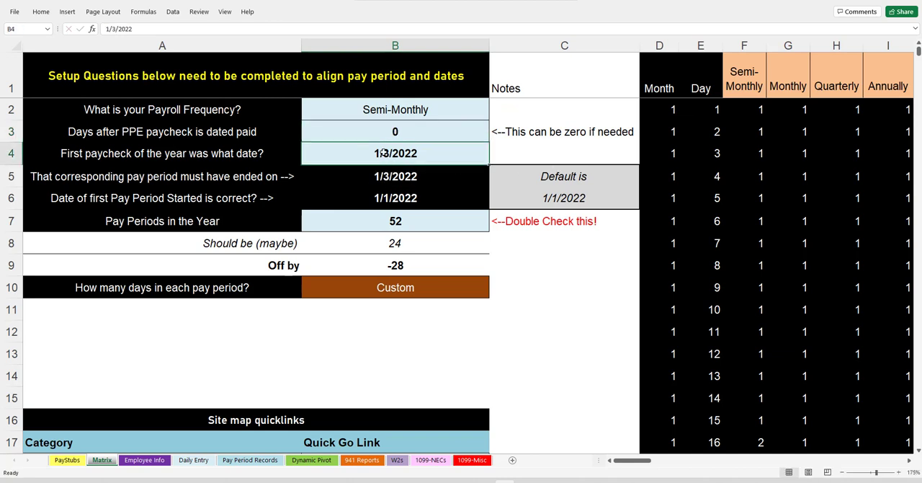
pyautogui.write('1/15/')
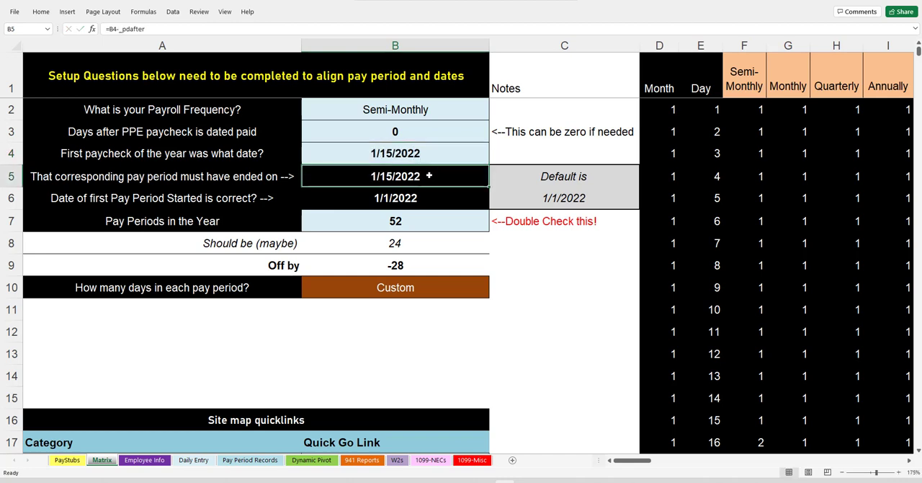
pyautogui.click(395, 220)
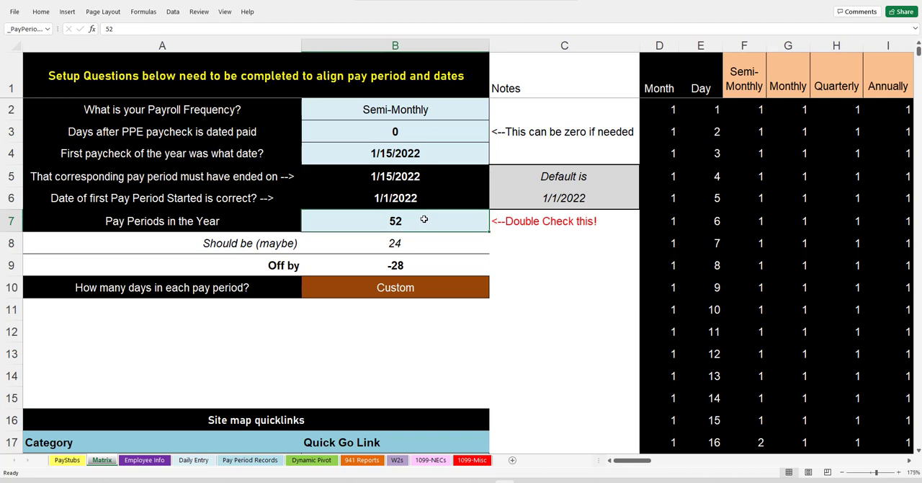
pyautogui.write('24')
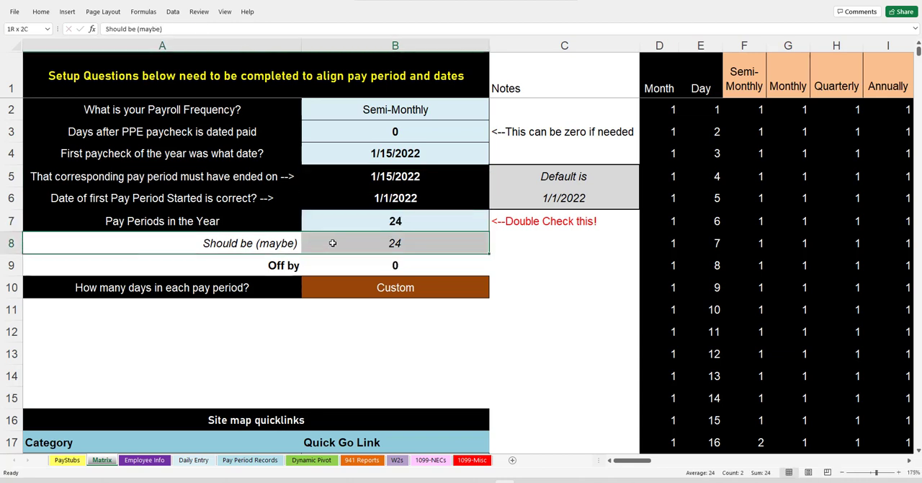
pyautogui.click(394, 264)
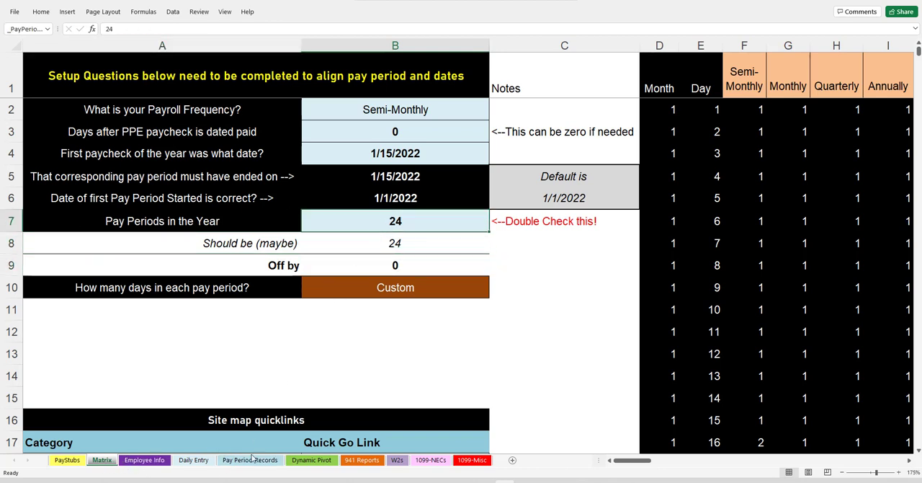
pyautogui.click(249, 460)
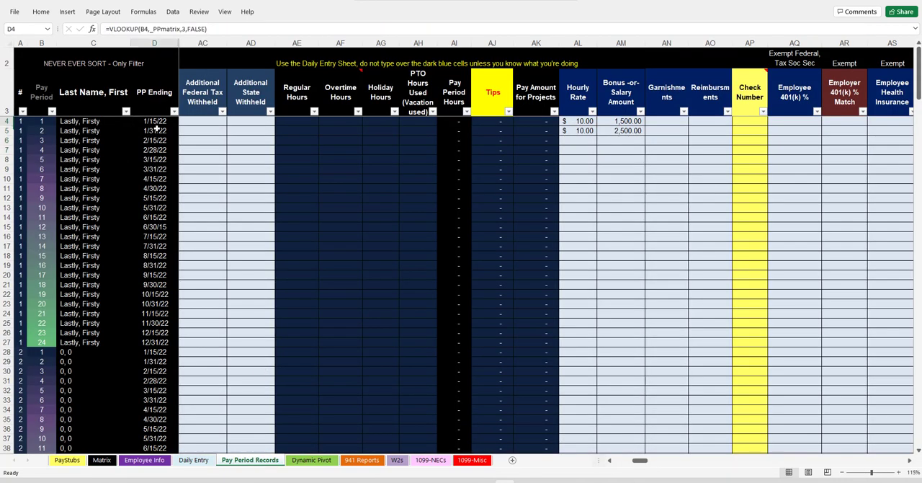
pyautogui.moveTo(154, 120); pyautogui.dragTo(154, 352)
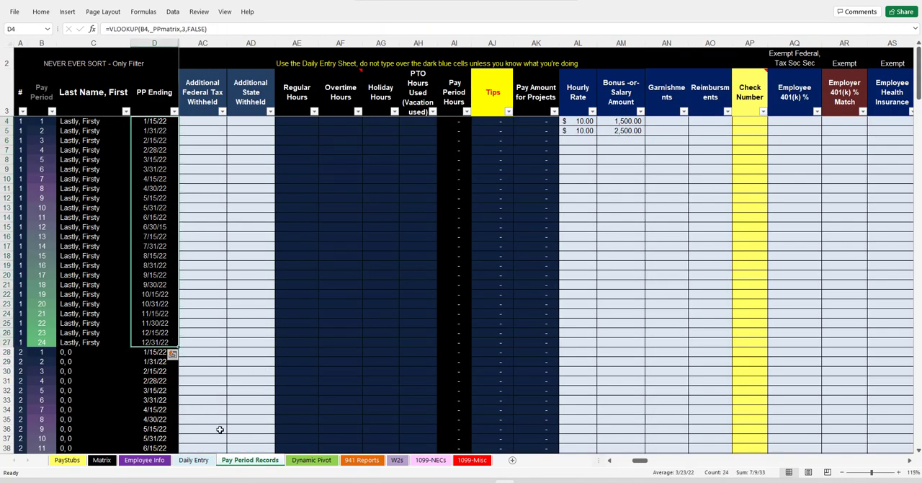
pyautogui.click(67, 460)
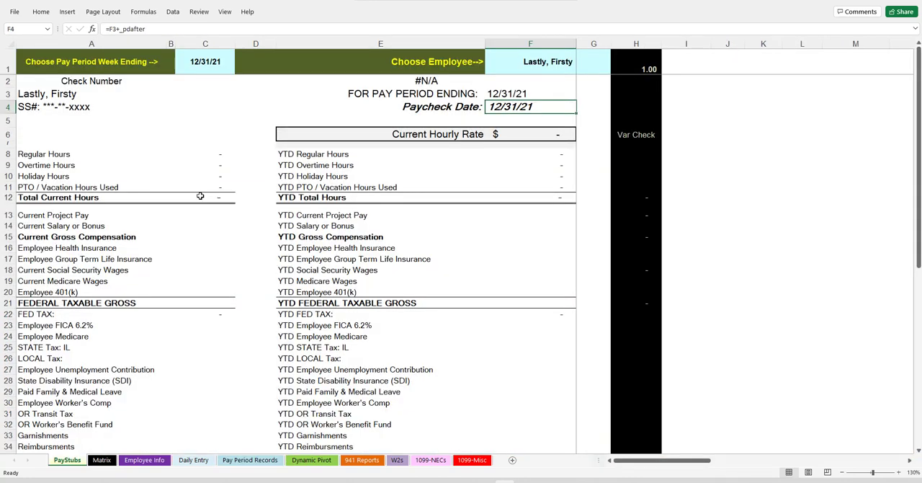
pyautogui.click(205, 61)
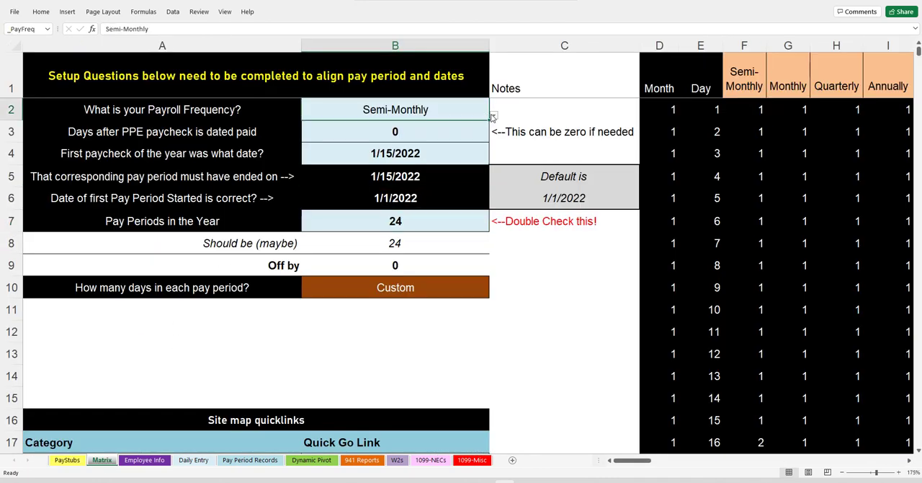
# Step: Switch payroll to Monthly with a 1/31/2022 first paycheck and 12 periods, then view PayStubs
pyautogui.click(494, 115)
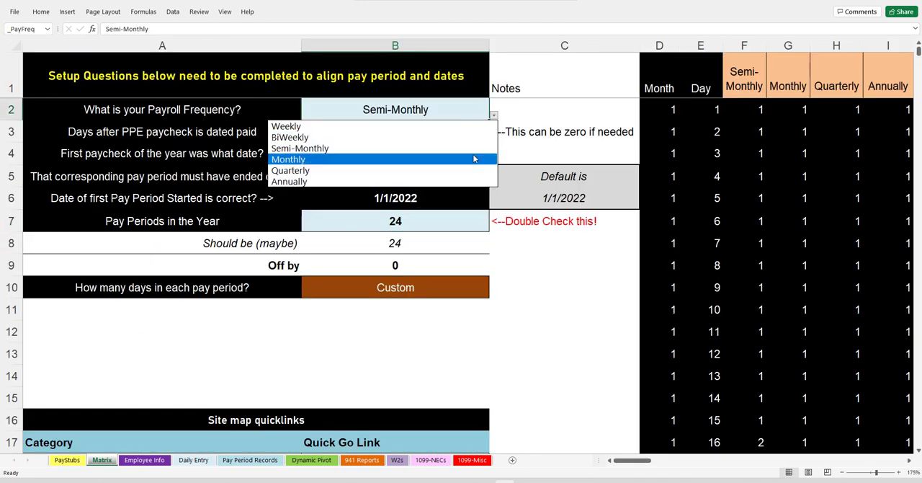
pyautogui.click(288, 160)
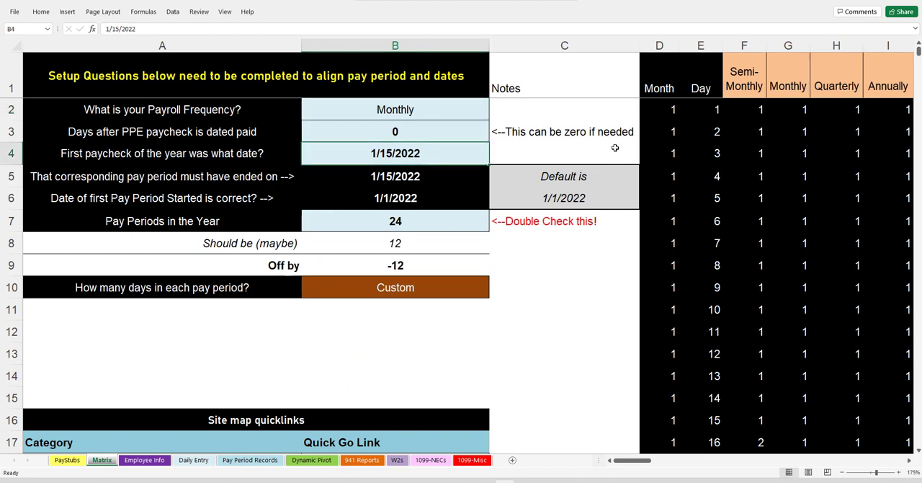
pyautogui.write('1/31')
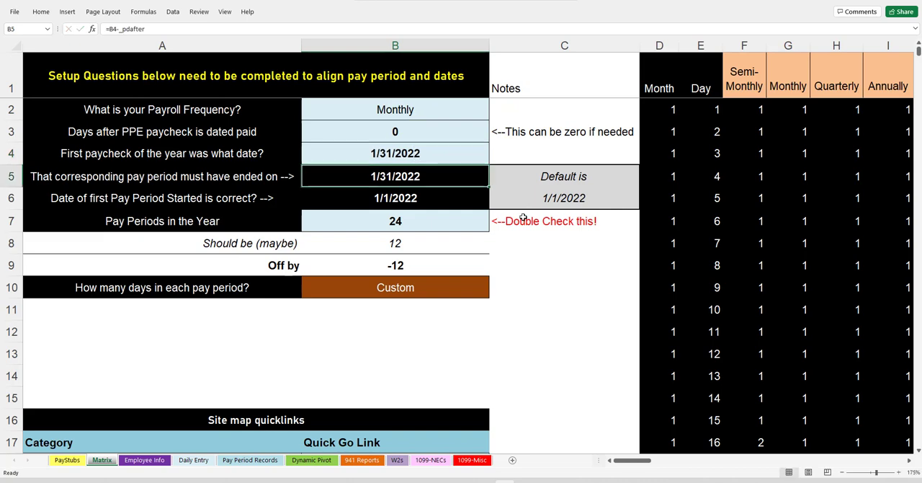
pyautogui.click(394, 242)
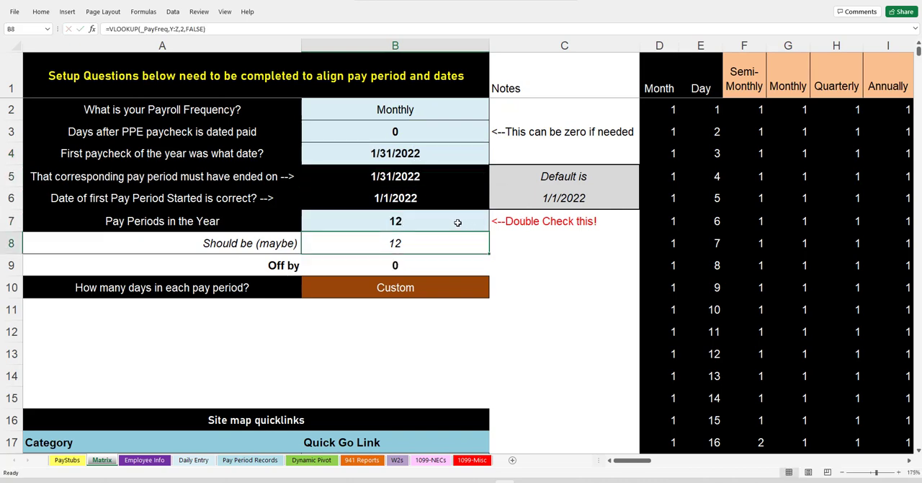
pyautogui.click(66, 460)
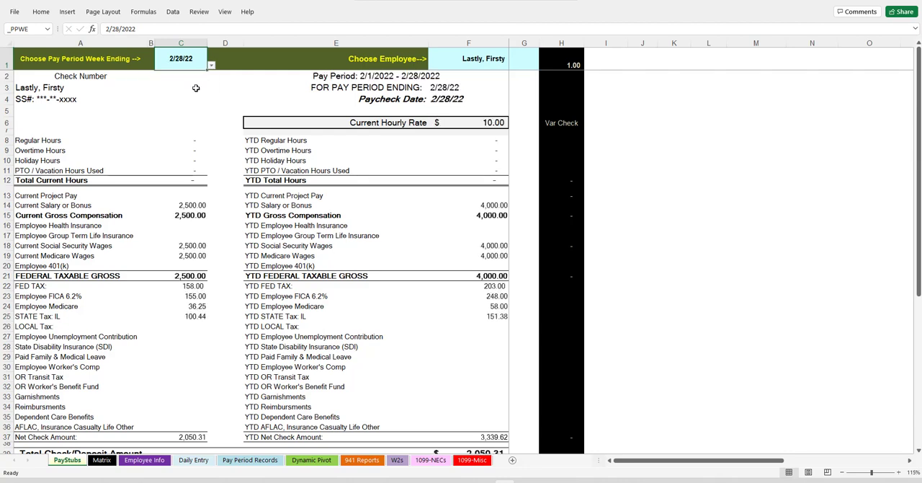
# Step: Show the 1/31/2022 pay period on the paystub, then return to the Matrix sheet
pyautogui.click(211, 64)
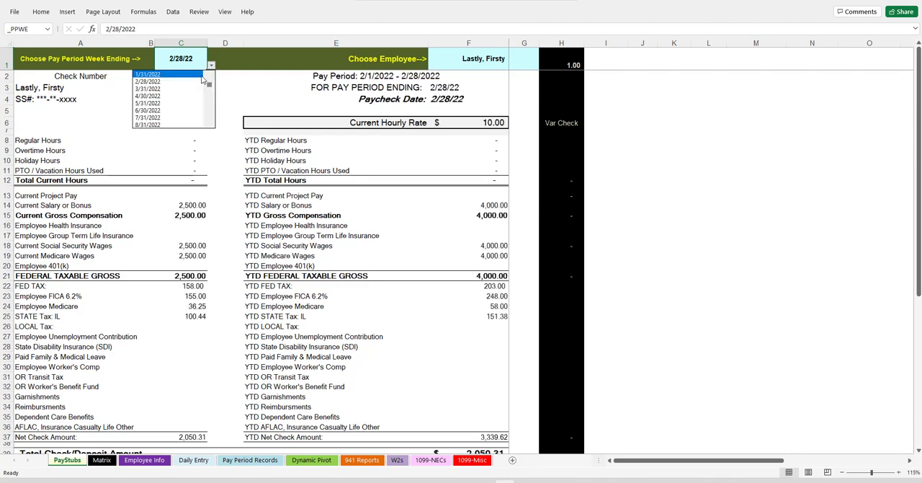
pyautogui.click(147, 74)
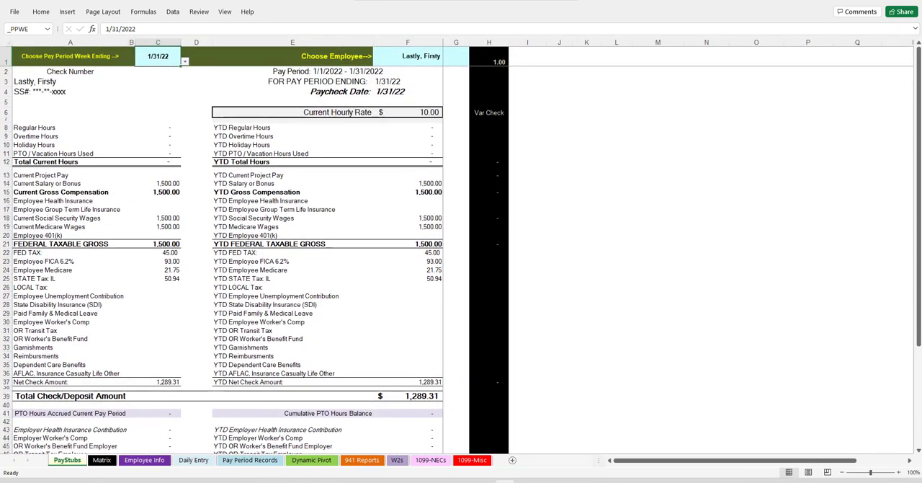
pyautogui.click(102, 460)
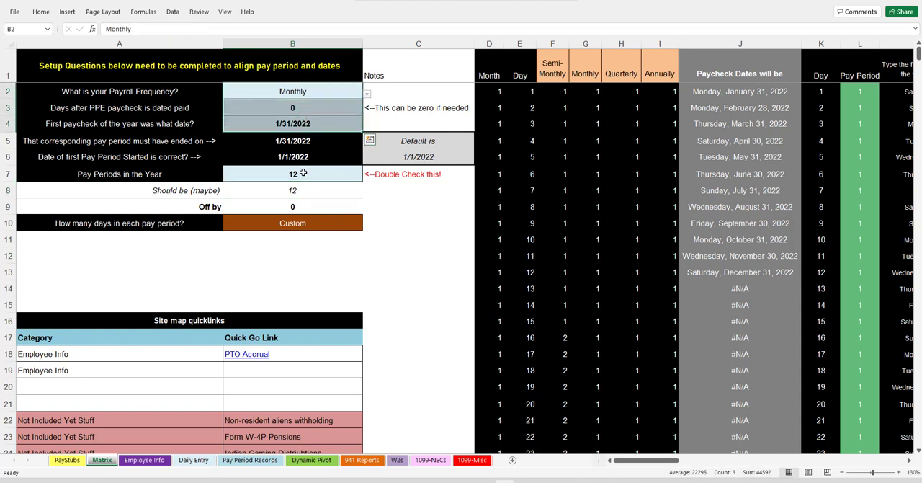
# Step: Set B7 pay periods to 52 against an expected 12, checking the Dynamic Pivot sheet
pyautogui.click(293, 174)
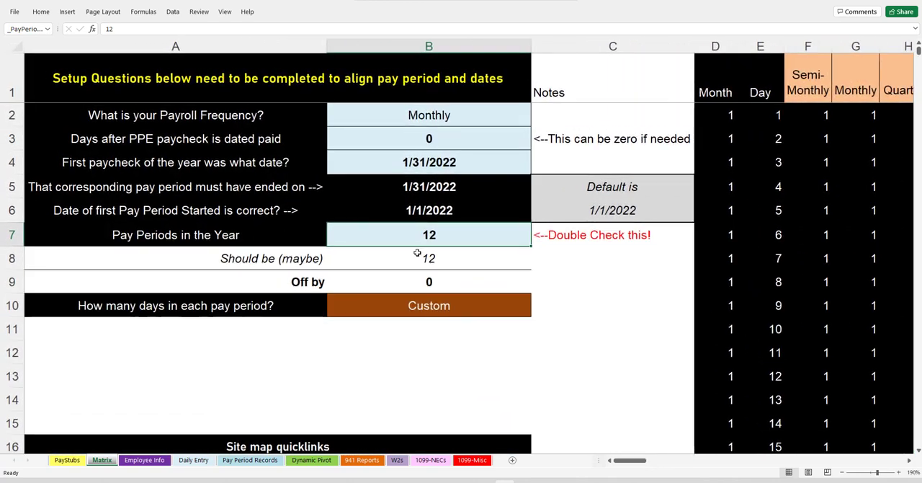
pyautogui.moveTo(429, 257)
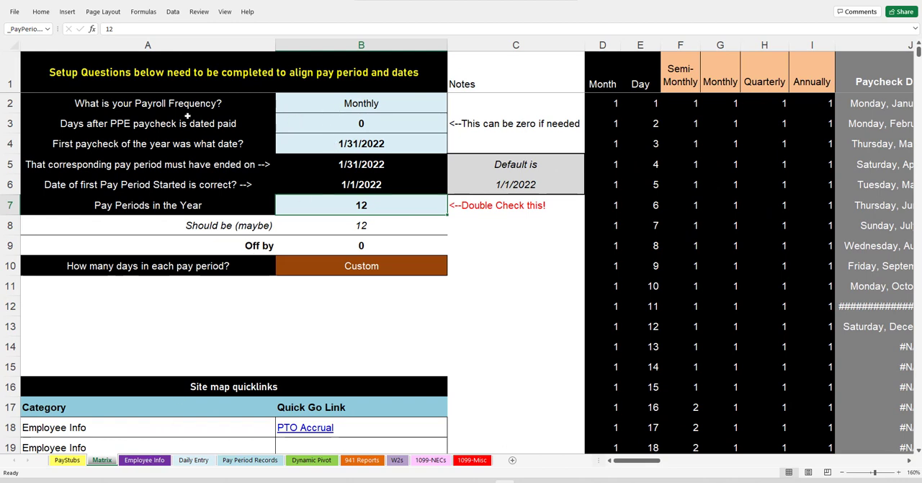
pyautogui.click(147, 103)
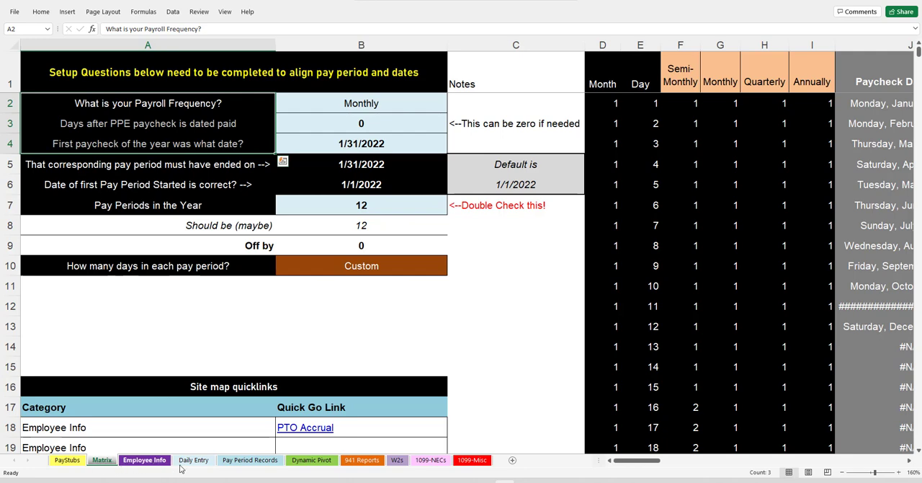
pyautogui.click(311, 460)
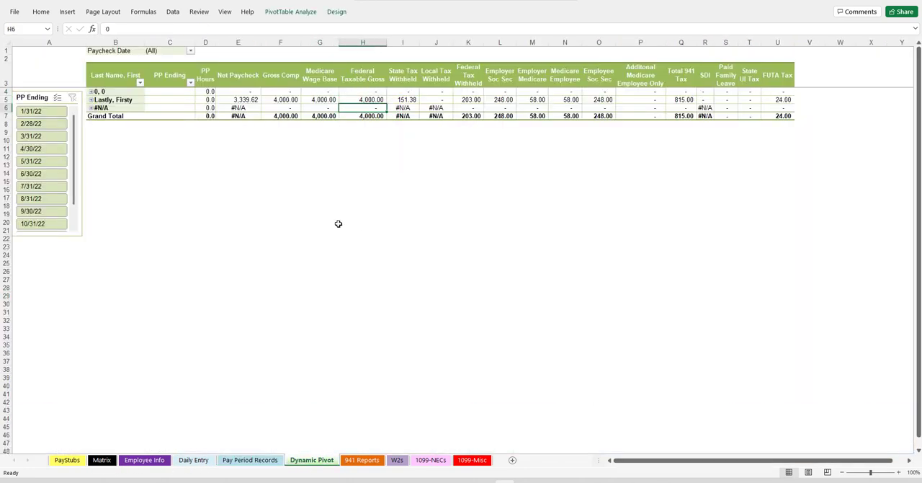
pyautogui.click(102, 459)
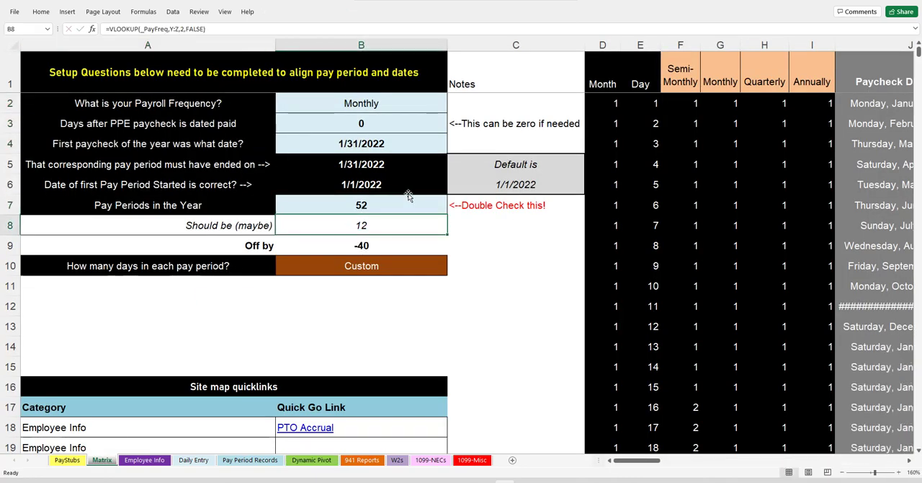
# Step: Scan the period-ending dates on Pay Period Records, then go back to the Matrix setup sheet
pyautogui.click(250, 460)
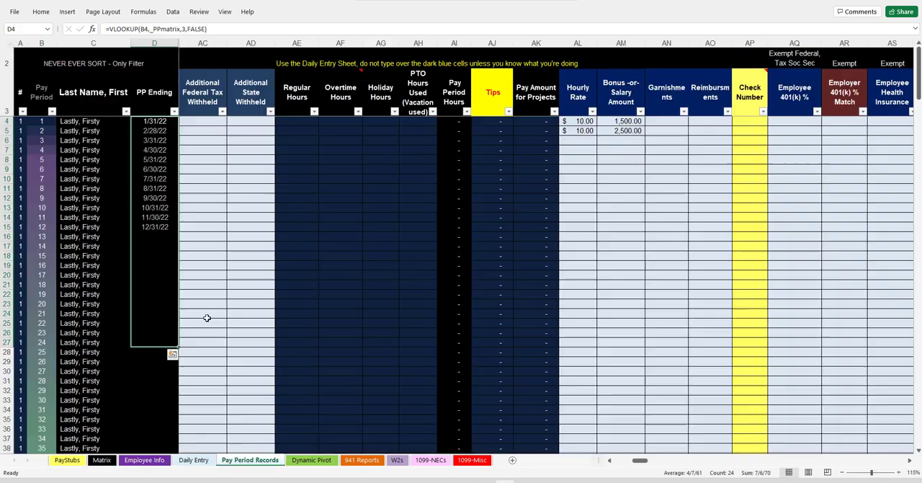
pyautogui.scroll(-3)
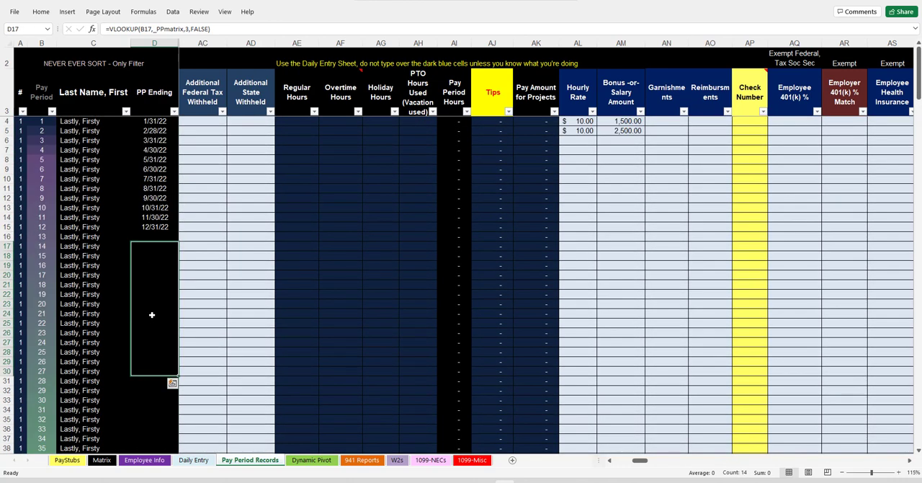
pyautogui.click(102, 460)
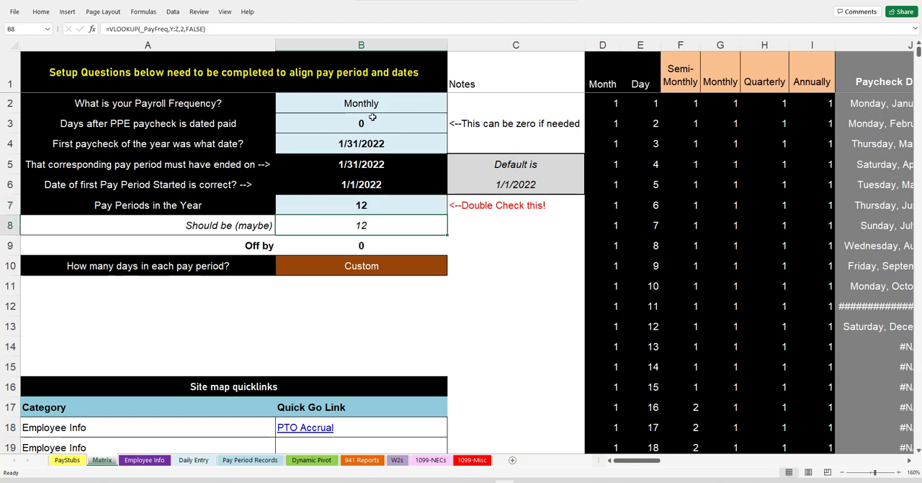
# Step: Switch payroll frequency to Quarterly and enter 3/31/22 as the first paycheck date
pyautogui.click(361, 103)
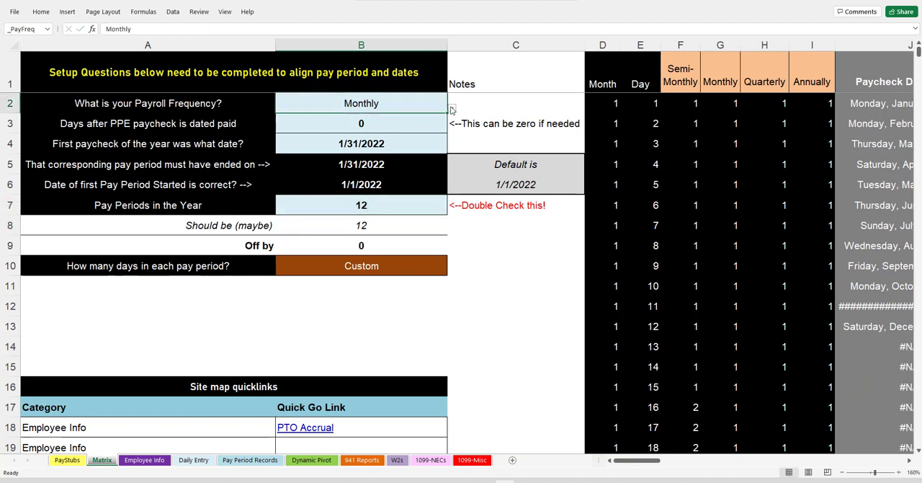
pyautogui.click(361, 102)
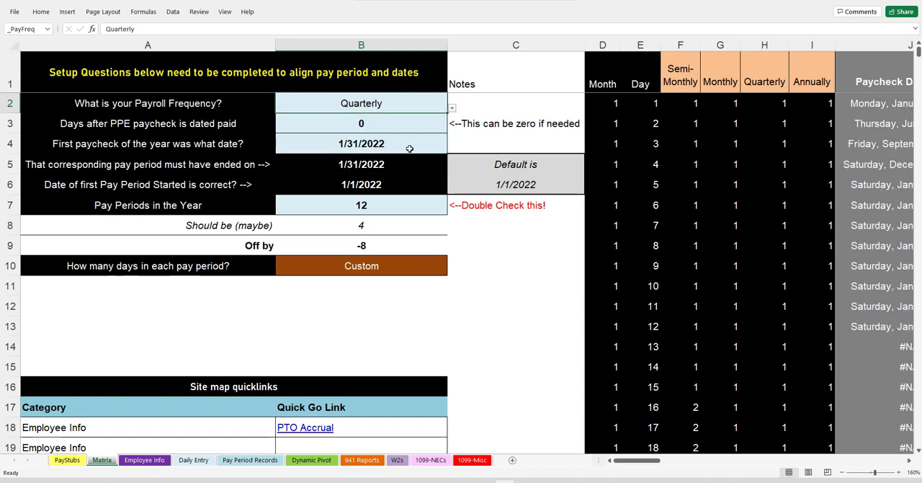
pyautogui.click(361, 143)
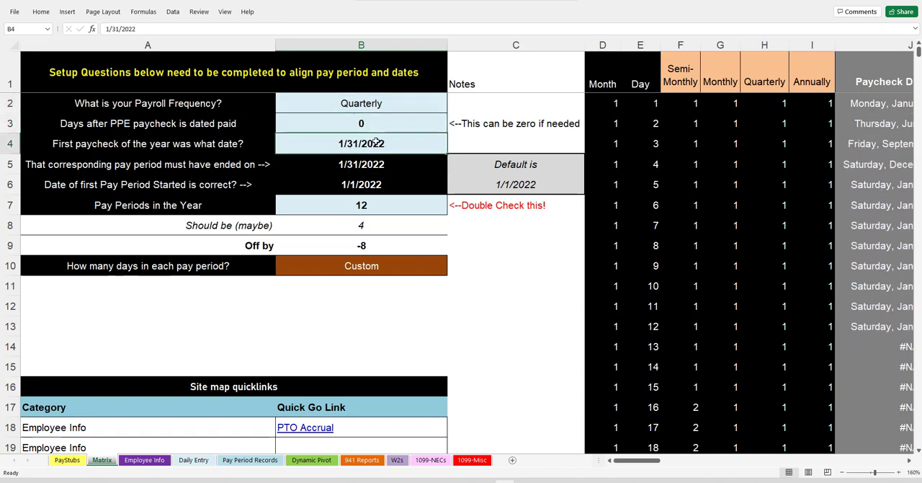
pyautogui.write('3/31/22')
pyautogui.click(362, 205)
pyautogui.write('4')
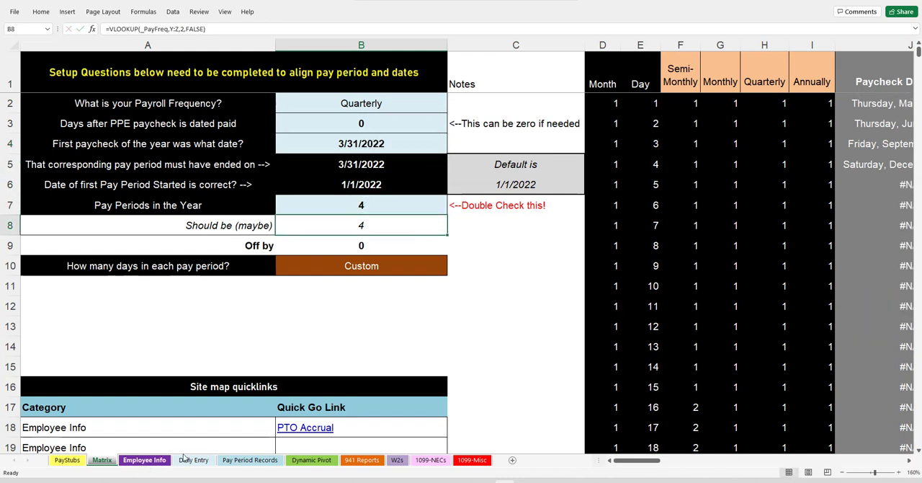
pyautogui.click(66, 459)
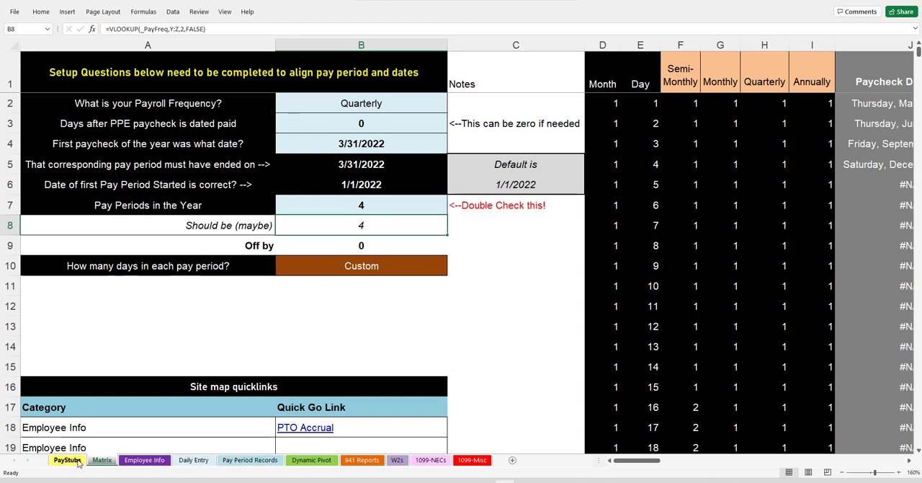
pyautogui.click(250, 460)
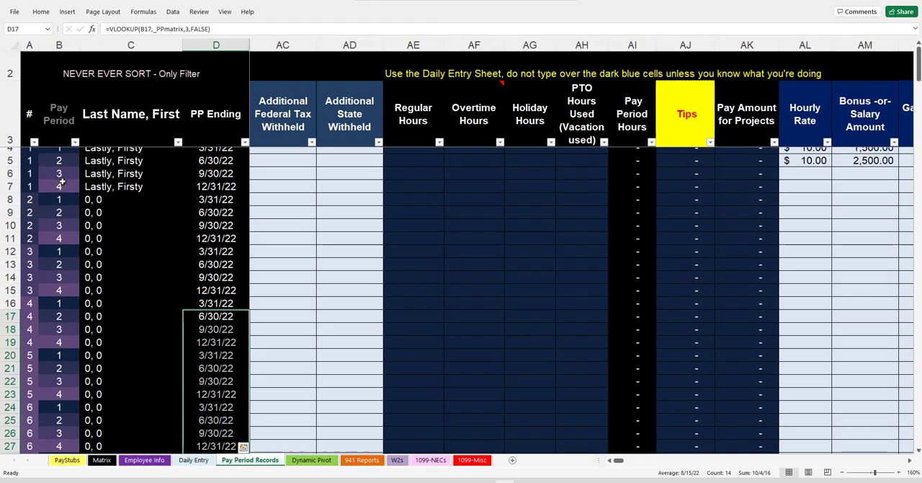
# Step: Scroll the quarterly ending dates (3/31, 6/30, 9/30, 12/31), then view PayStubs
pyautogui.scroll(-3)
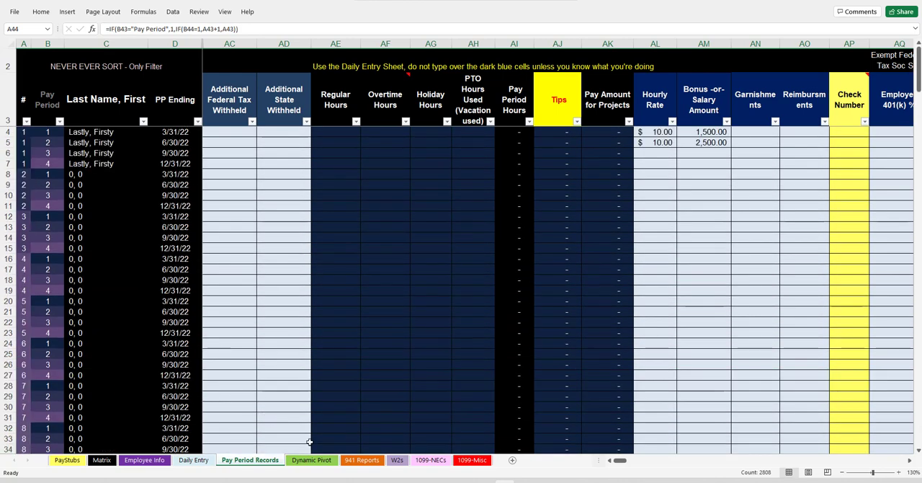
pyautogui.moveTo(97, 473)
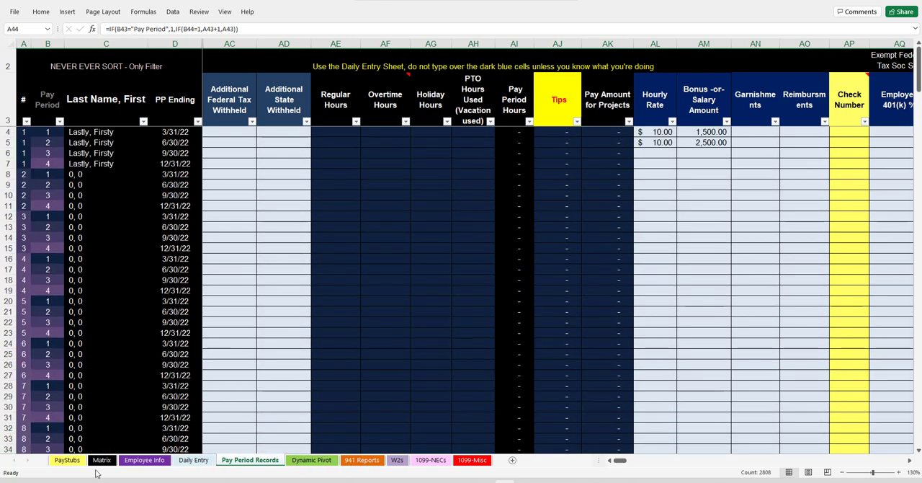
pyautogui.click(67, 460)
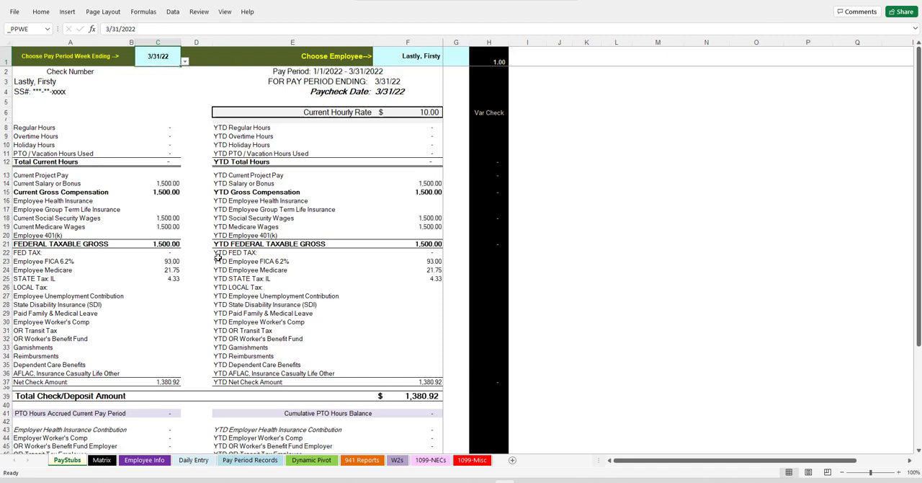
pyautogui.moveTo(286, 352)
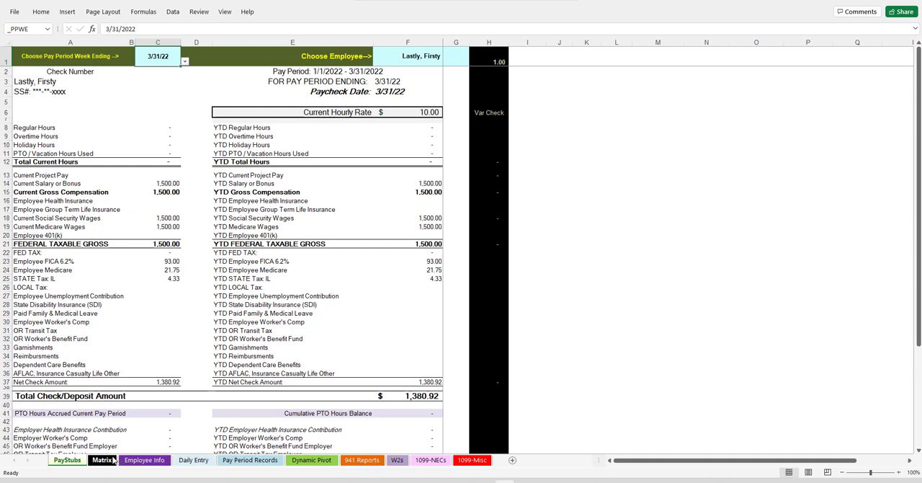
# Step: Leave the 3/31/22 paystub and return to the Matrix setup sheet
pyautogui.click(102, 459)
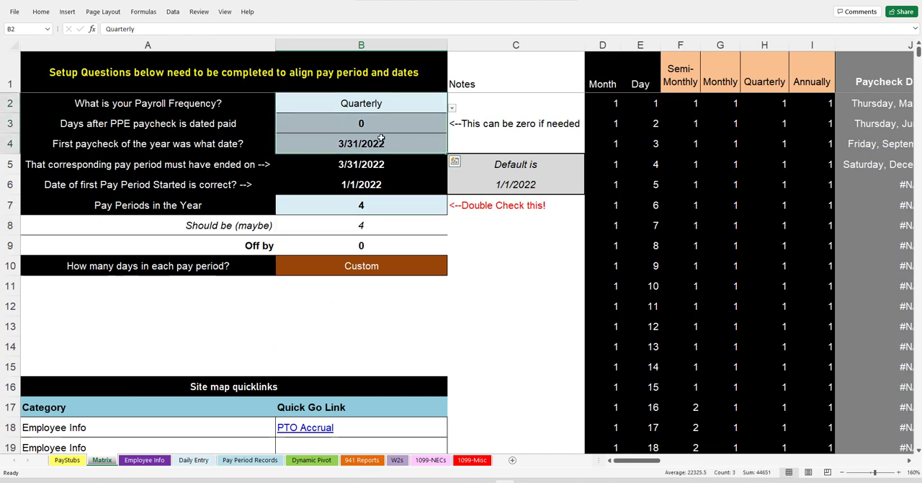
pyautogui.moveTo(419, 165)
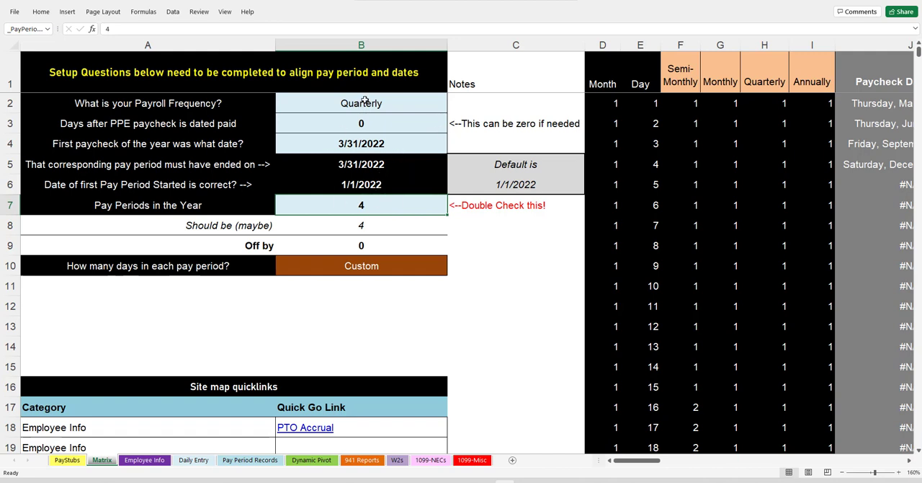
pyautogui.moveTo(145, 432)
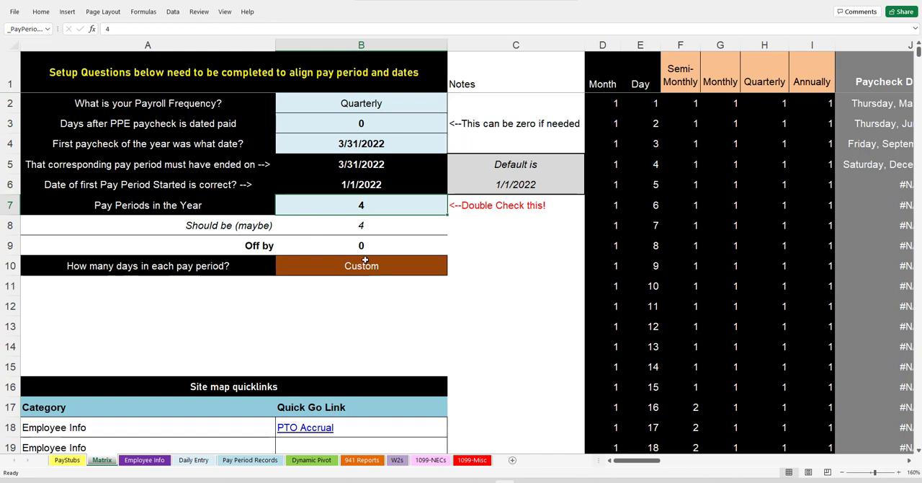
pyautogui.moveTo(370, 281)
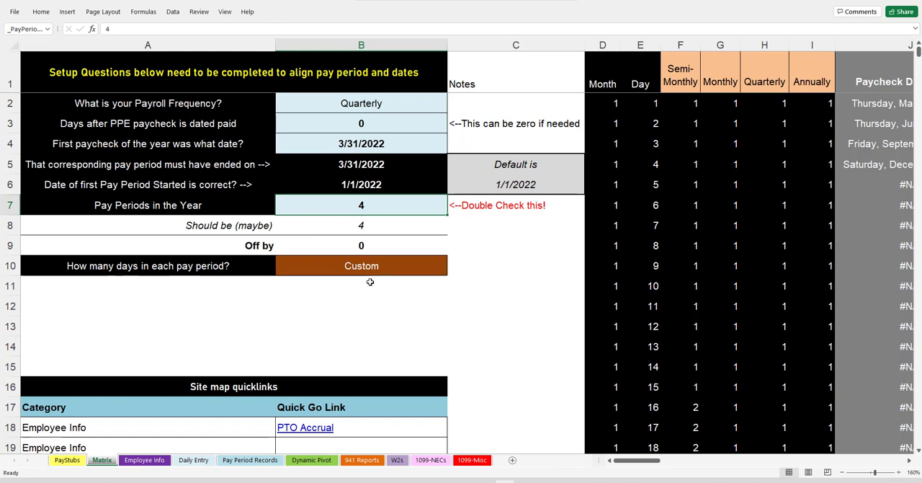